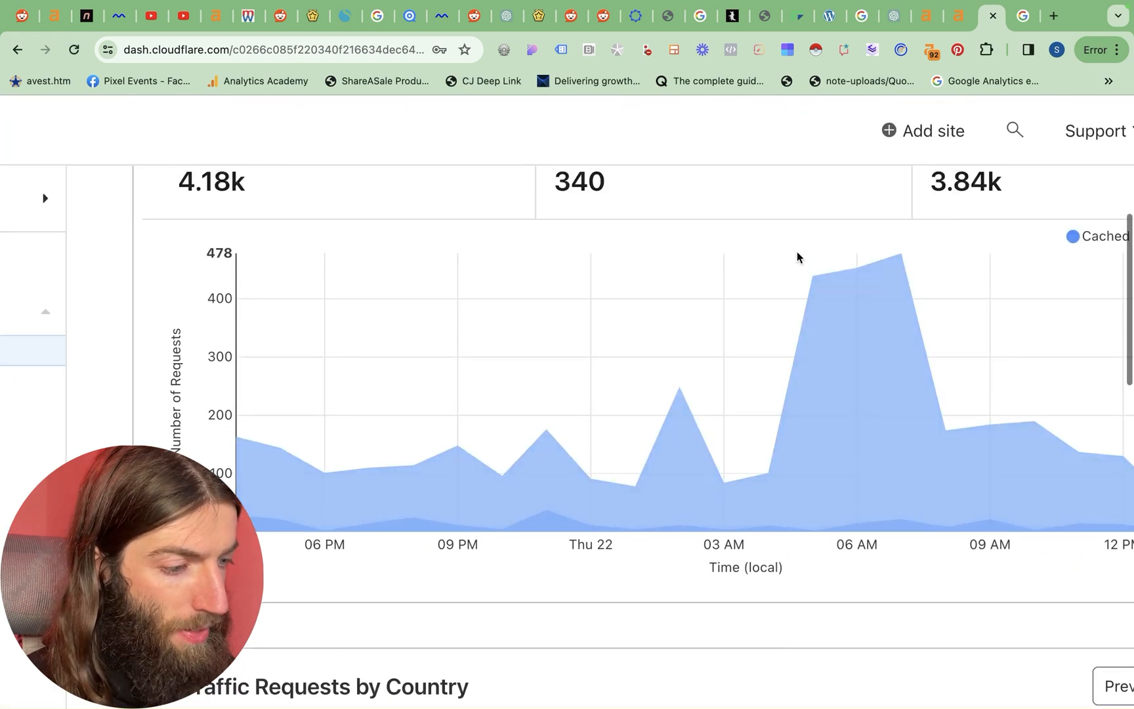
Step: Scroll past the Web Traffic charts back toward the Websites list
scroll(up, 3)
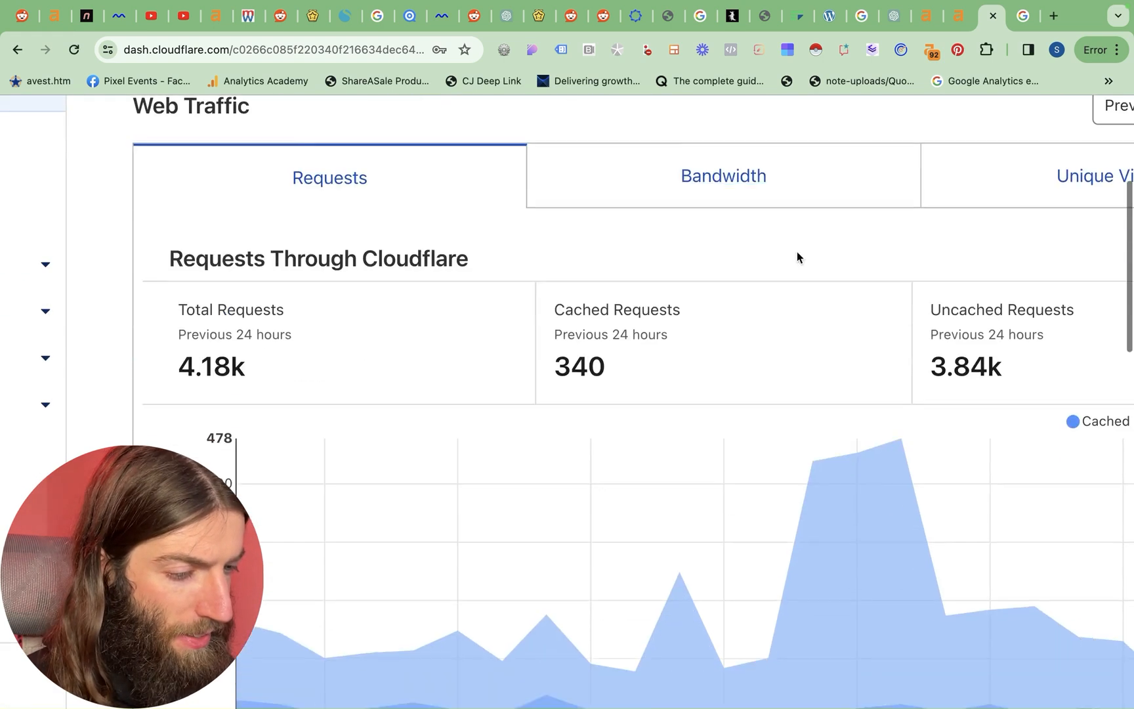
scroll(down, 3)
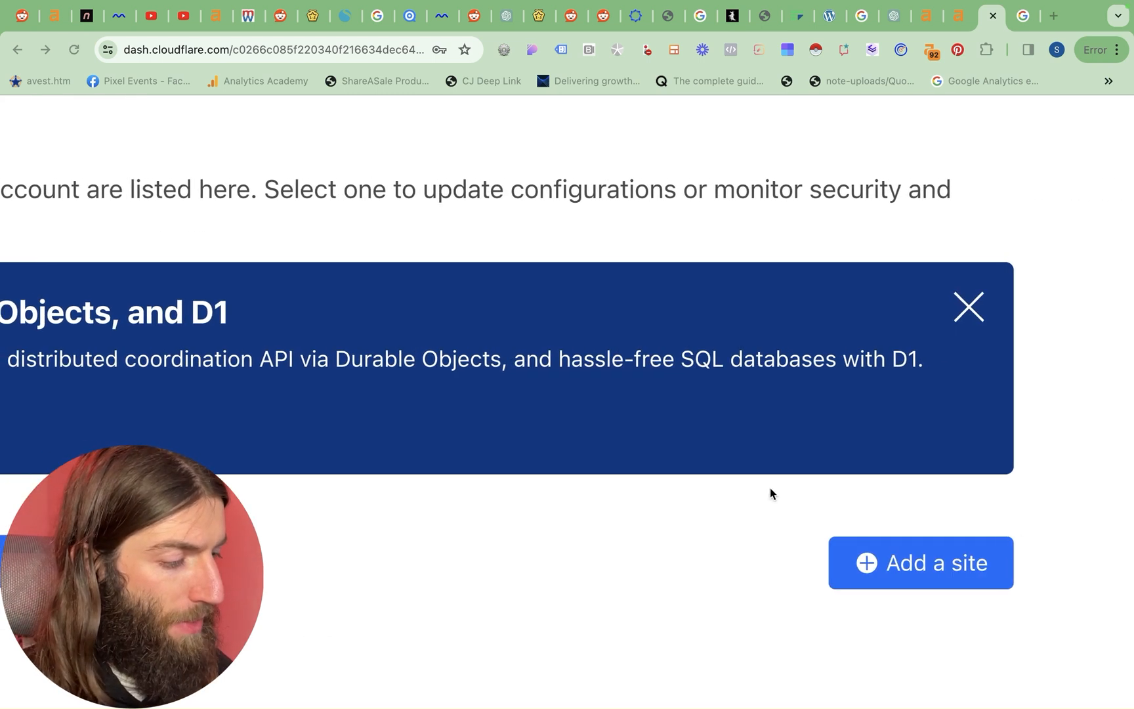
Step: Add stewartvickers.com as a new site and reach Step 1 plan selection
click(919, 562)
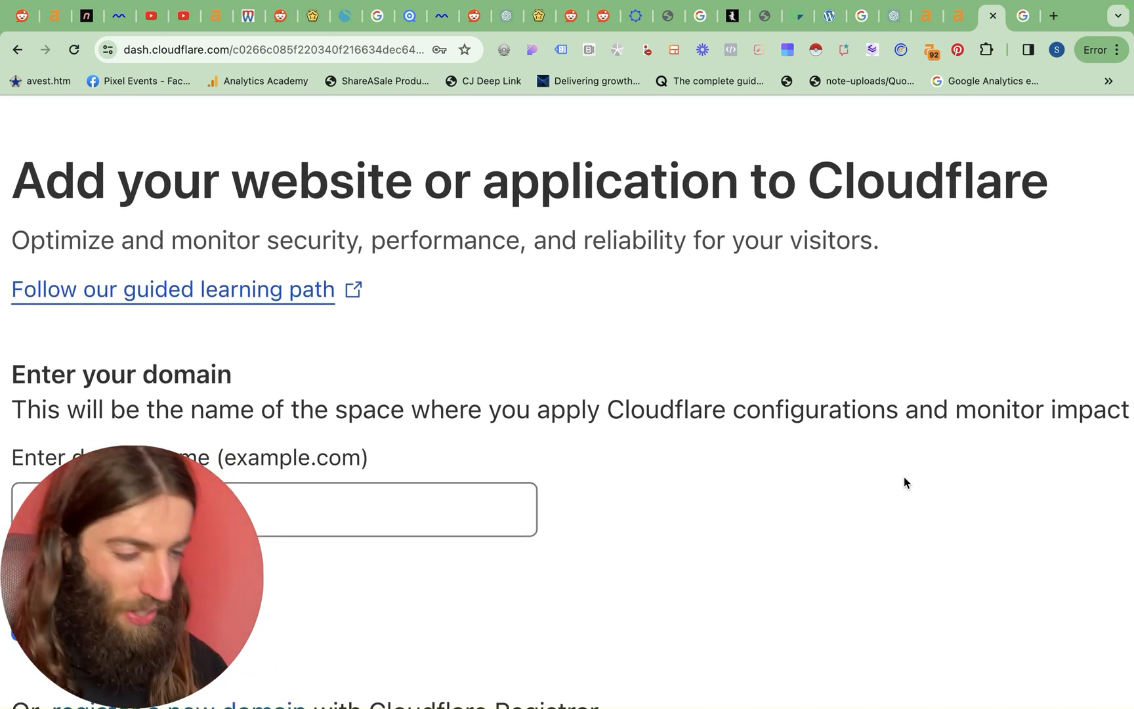
scroll(down, 3)
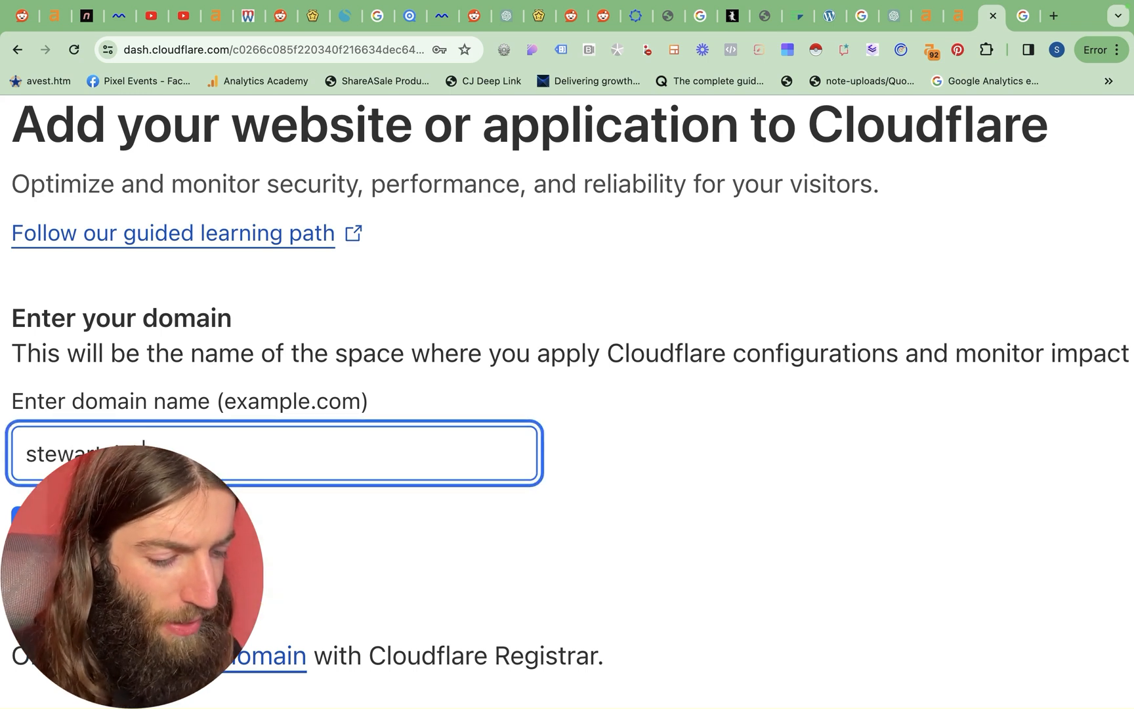
scroll(right, 3)
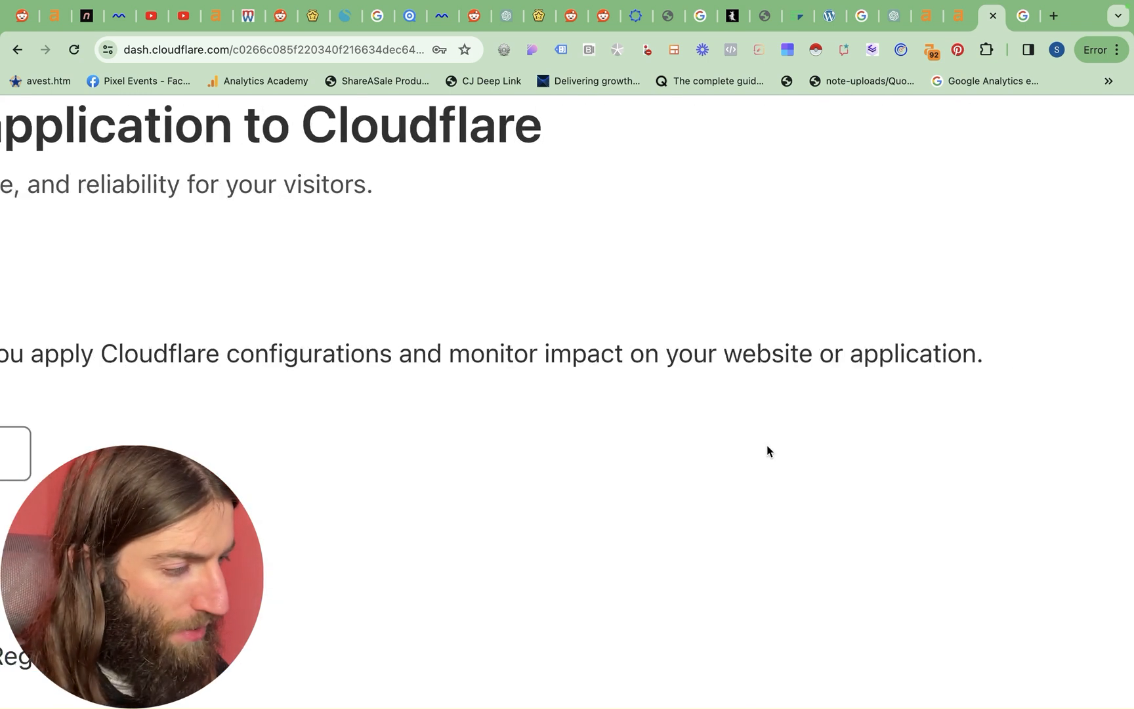
click(462, 546)
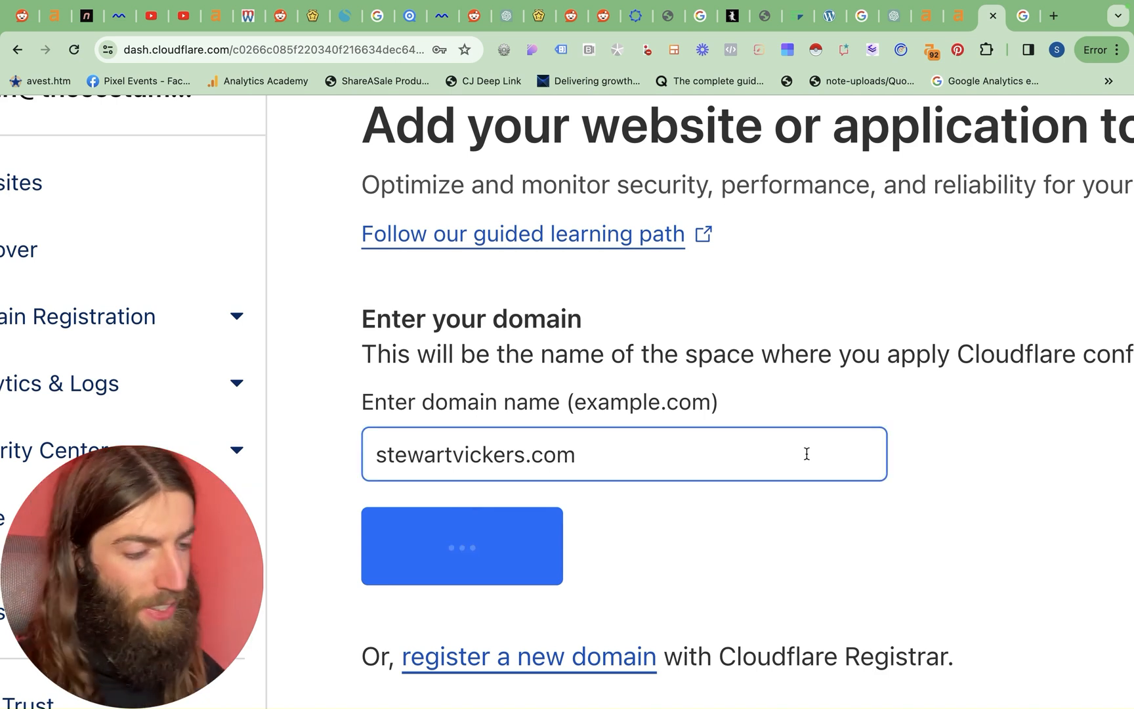
click(461, 544)
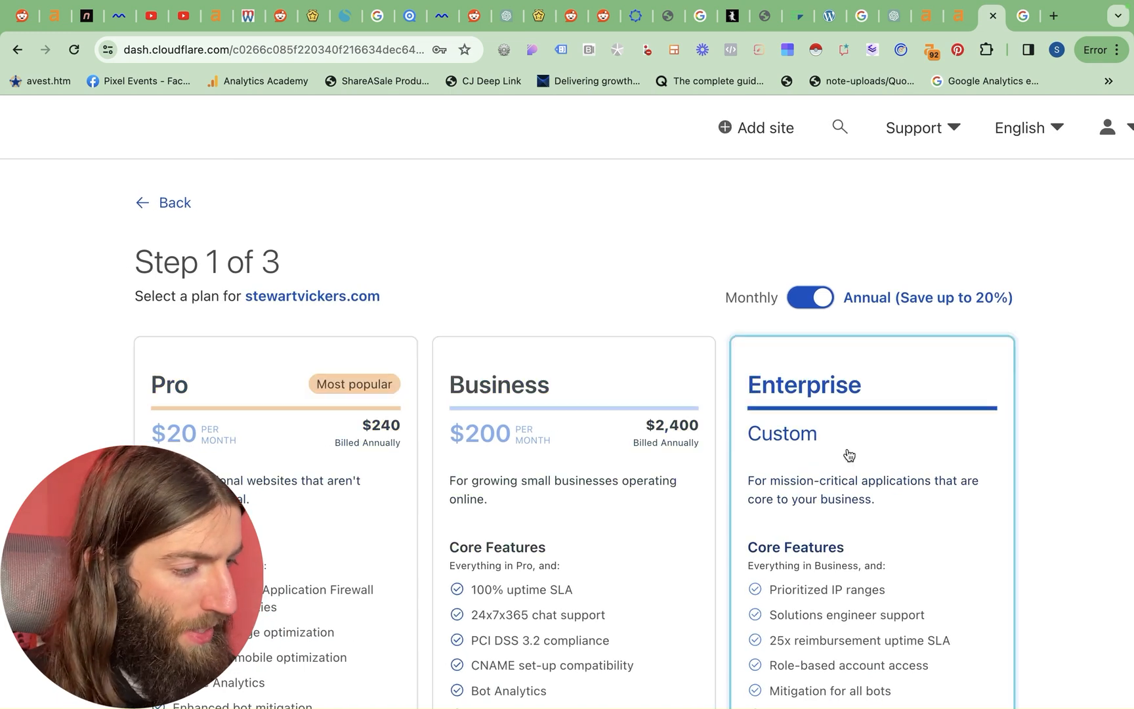
Step: Choose the Free $0 plan and continue to the DNS records review
scroll(down, 3)
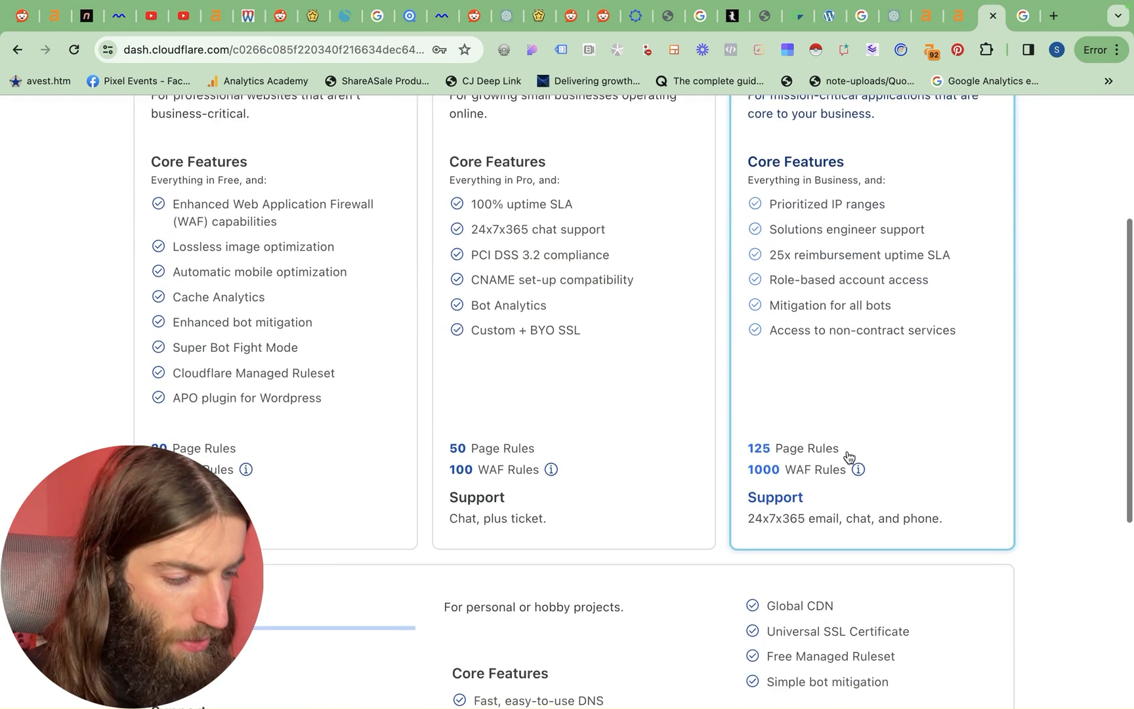
scroll(down, 3)
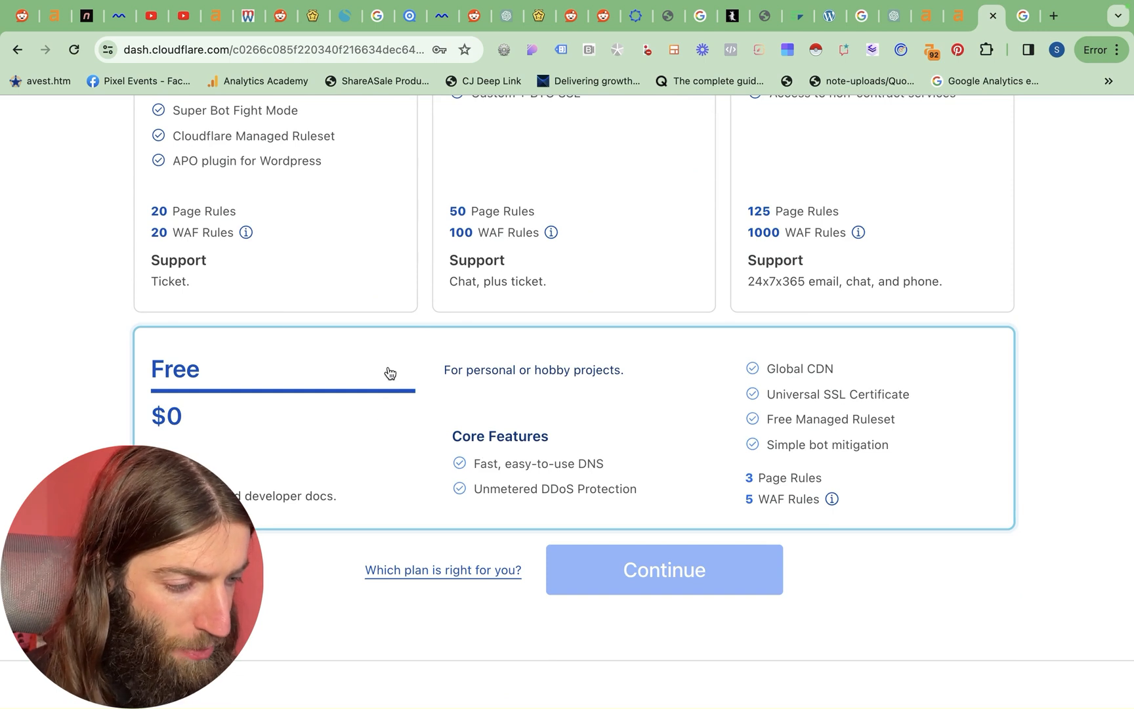
scroll(down, 3)
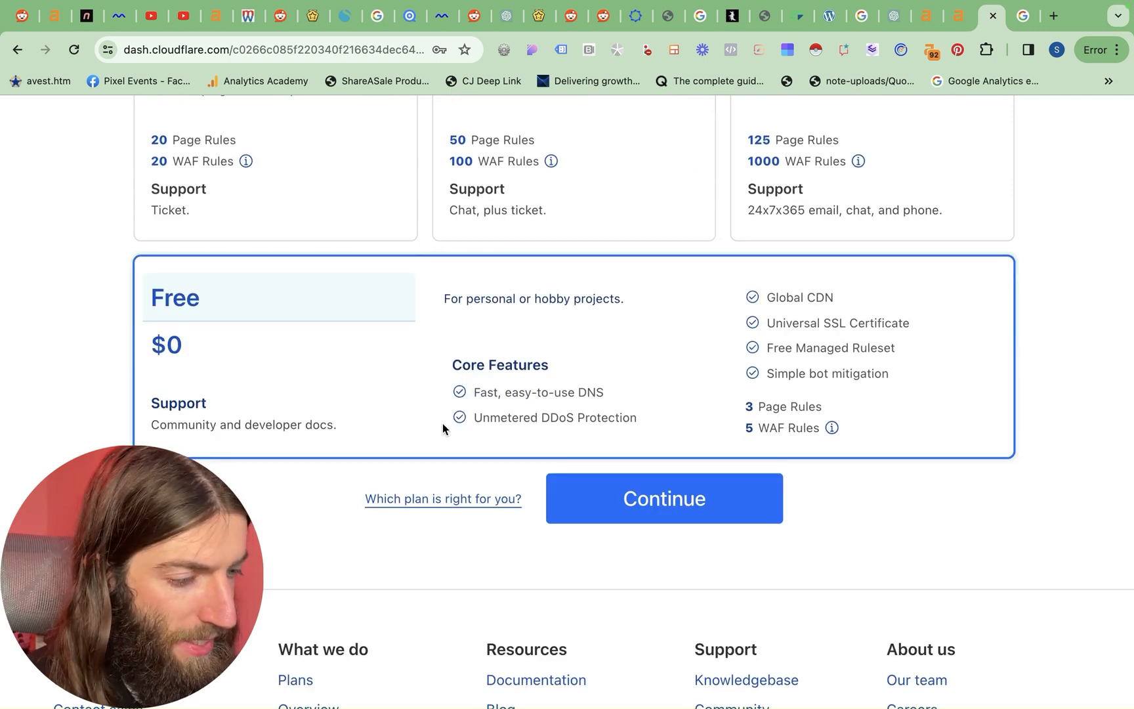
mouse_move(768, 301)
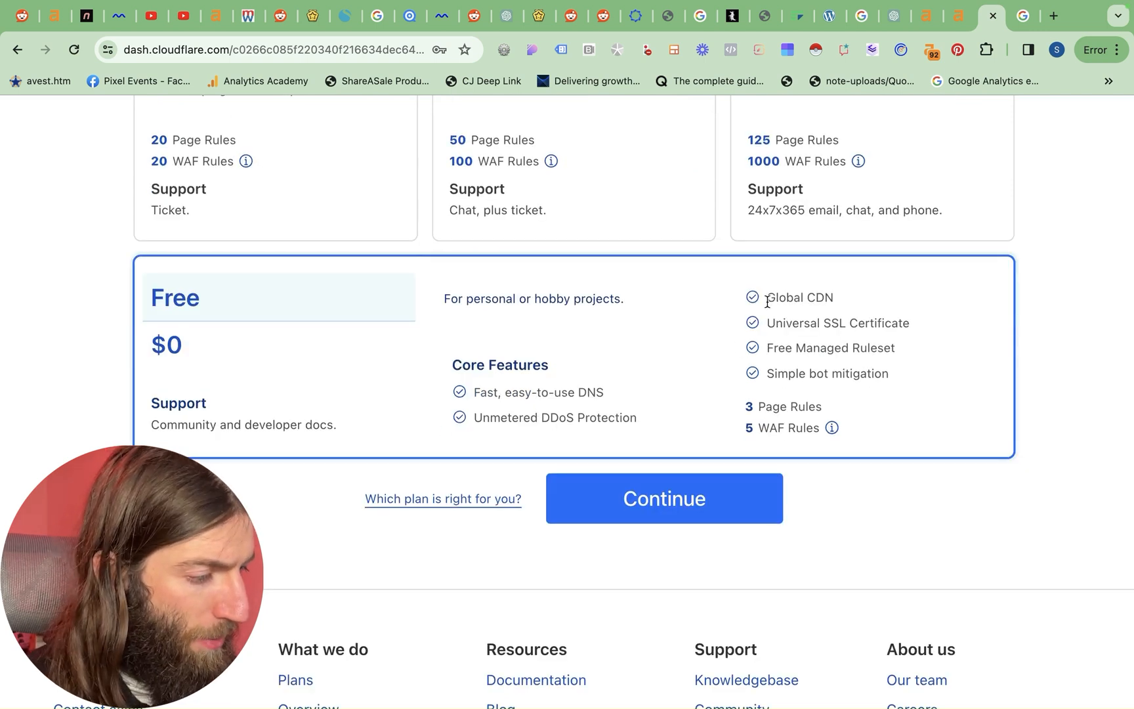
click(662, 497)
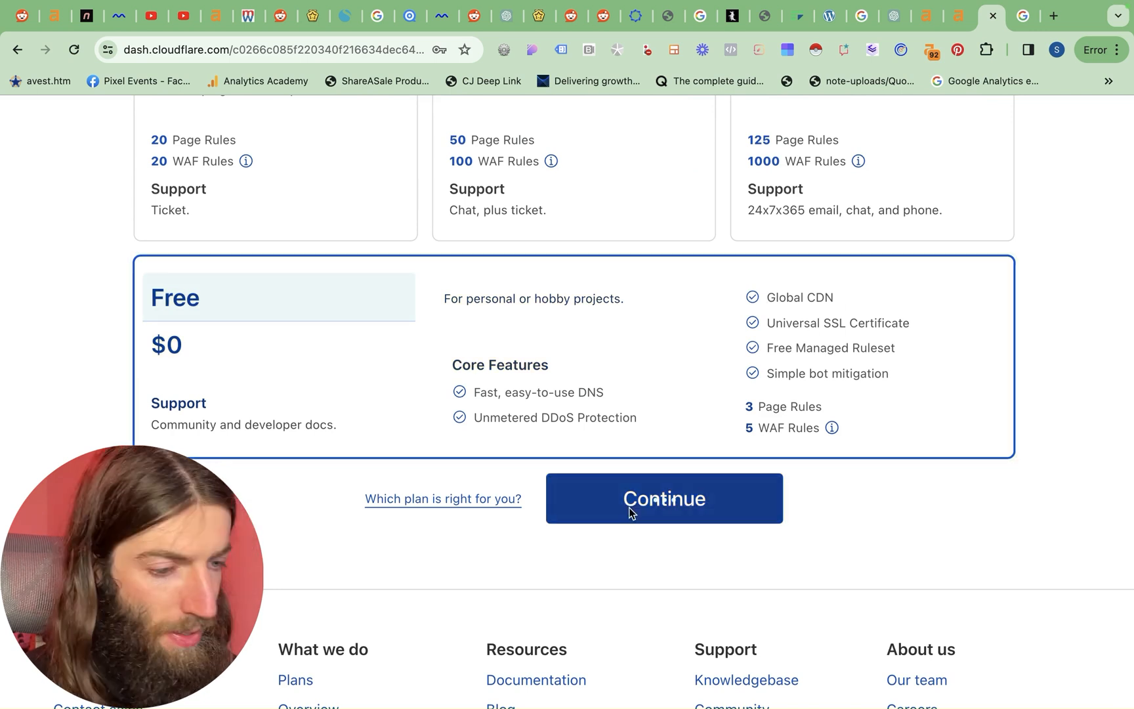
click(663, 498)
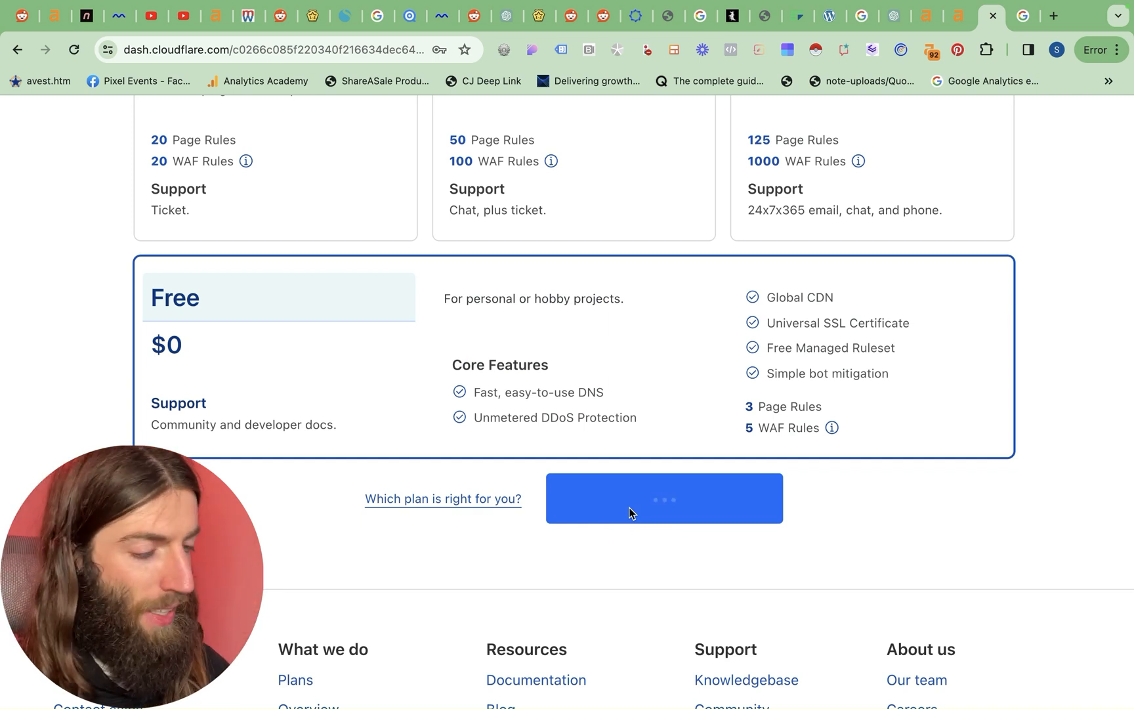
click(662, 497)
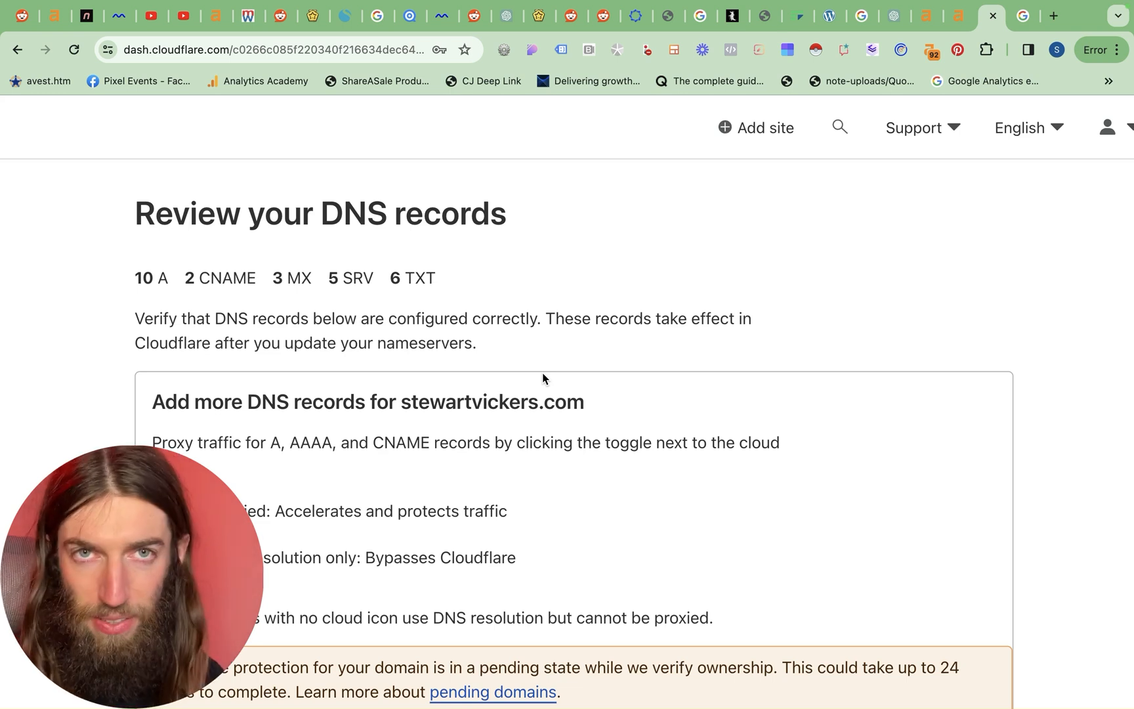
Step: Accept the imported DNS records and continue to the nameserver change page
scroll(down, 3)
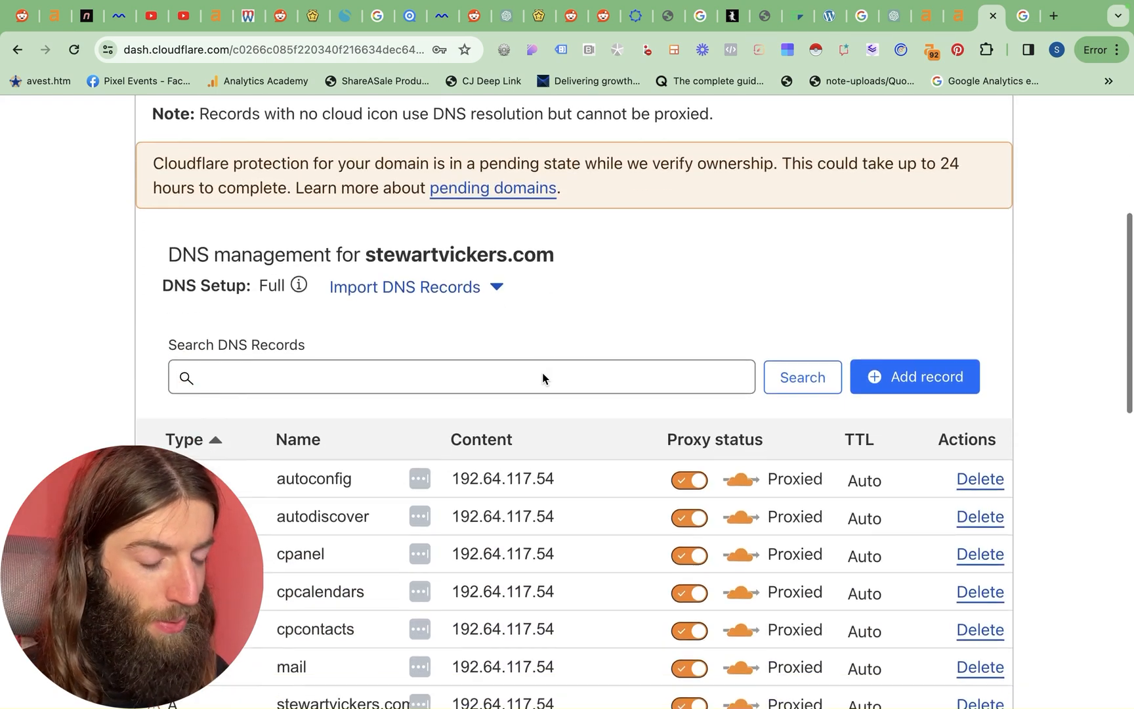
scroll(down, 3)
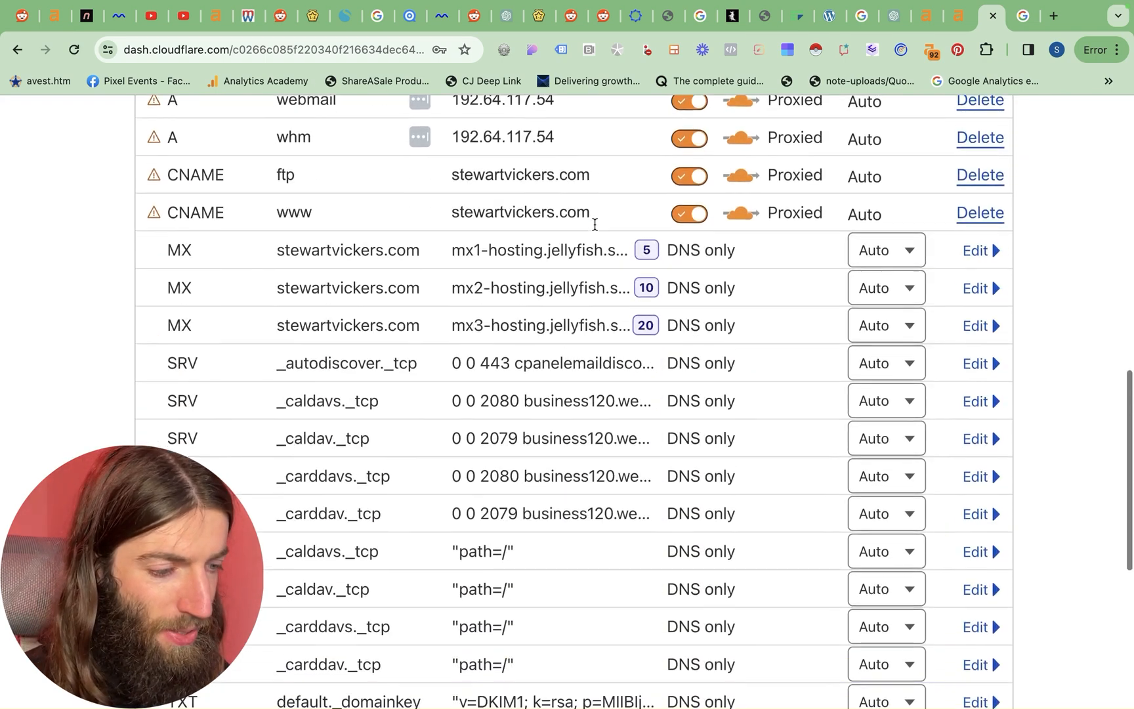
scroll(down, 3)
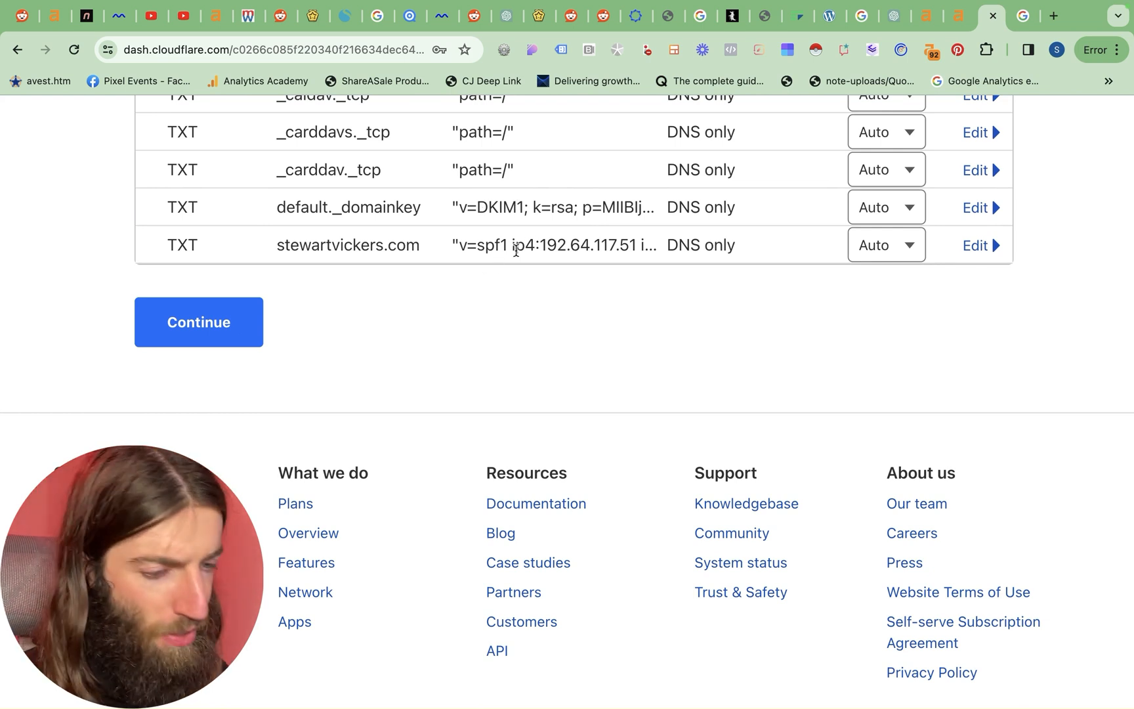
mouse_move(198, 322)
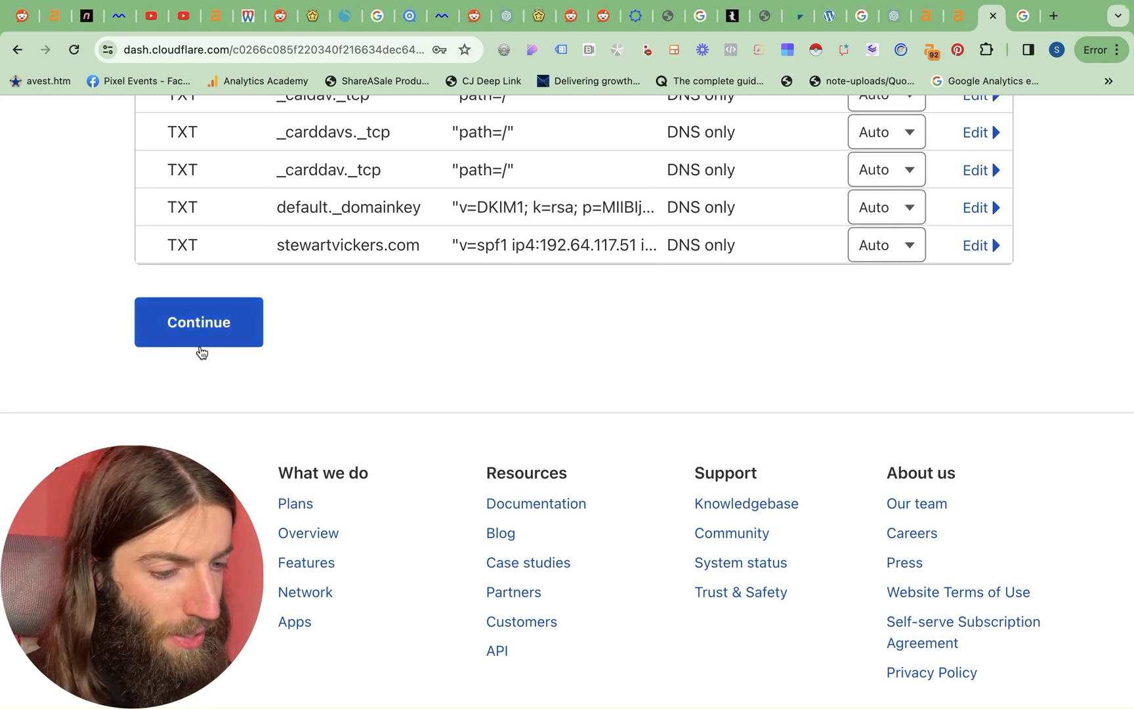
click(198, 321)
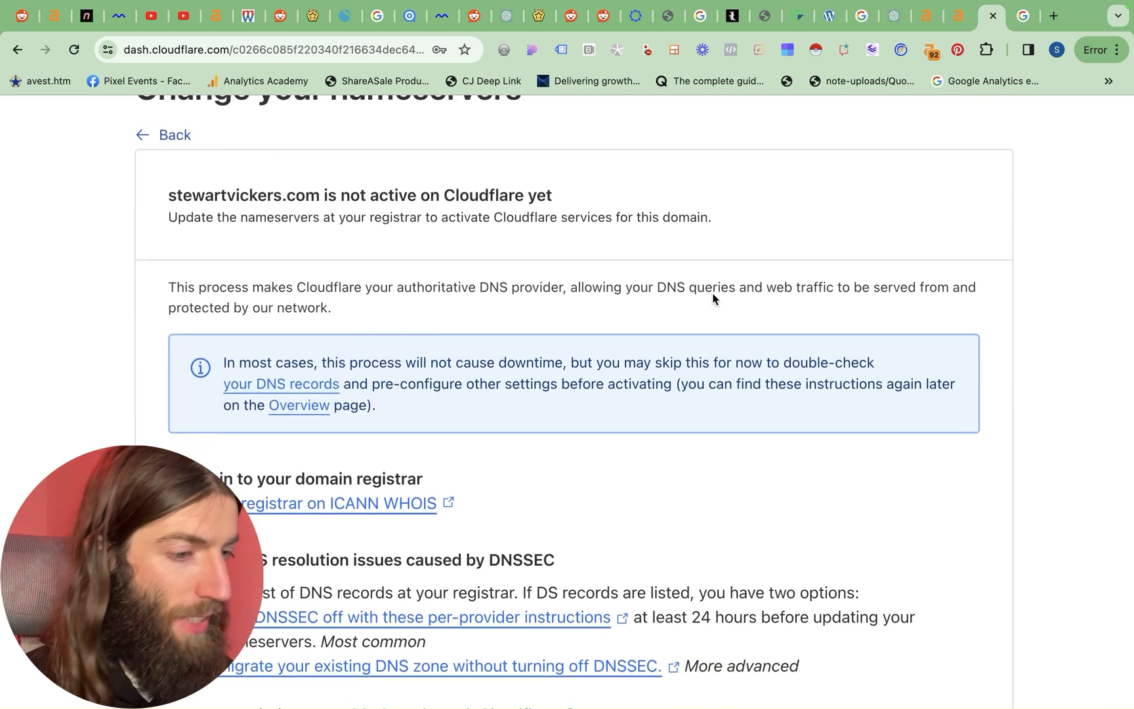
Step: Note nameservers aiden.ns.cloudflare.com and sharon.ns.cloudflare.com, then switch to the Namecheap Domain List
scroll(down, 3)
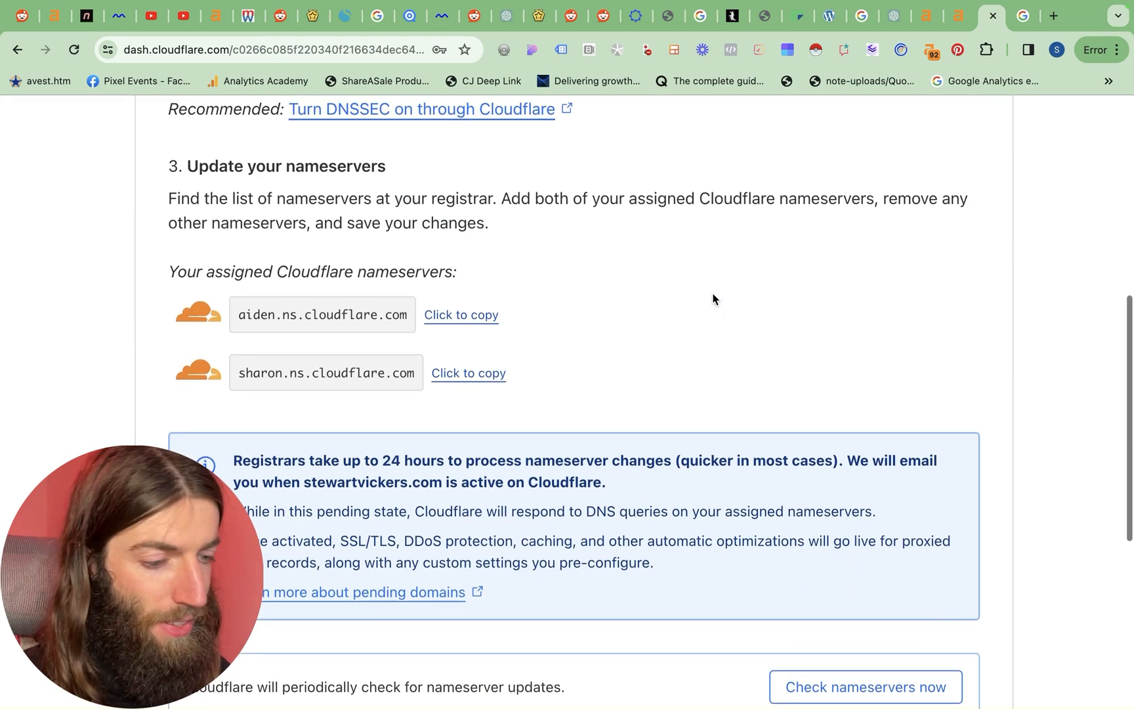
click(460, 315)
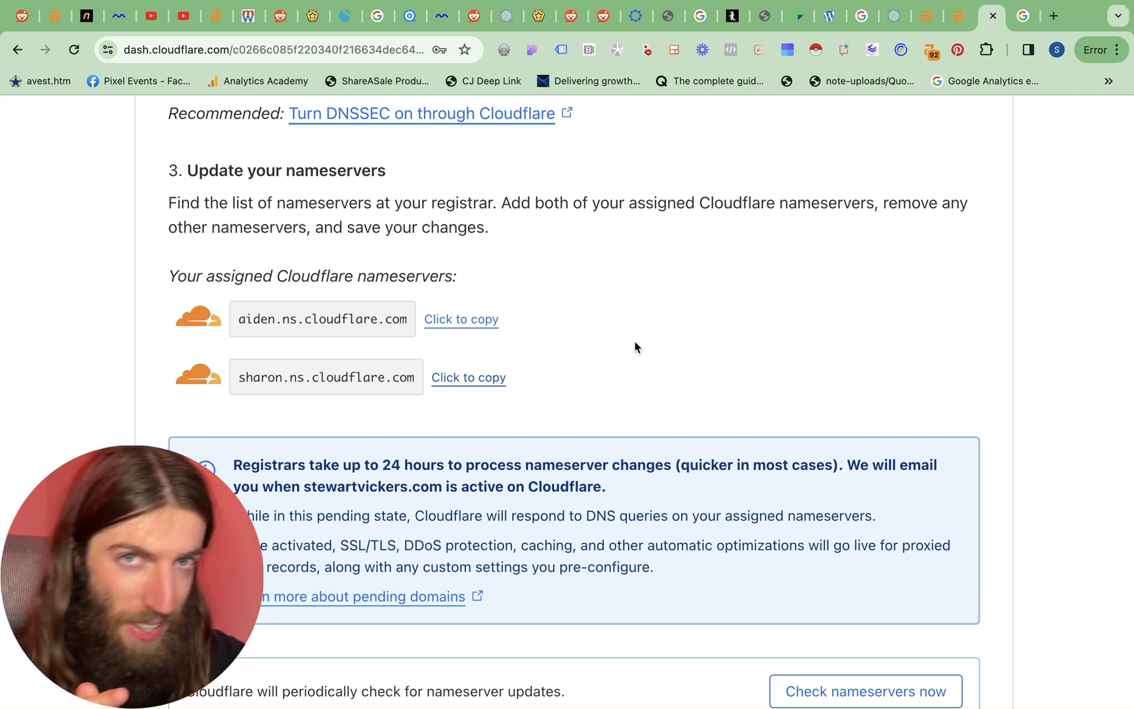
click(461, 319)
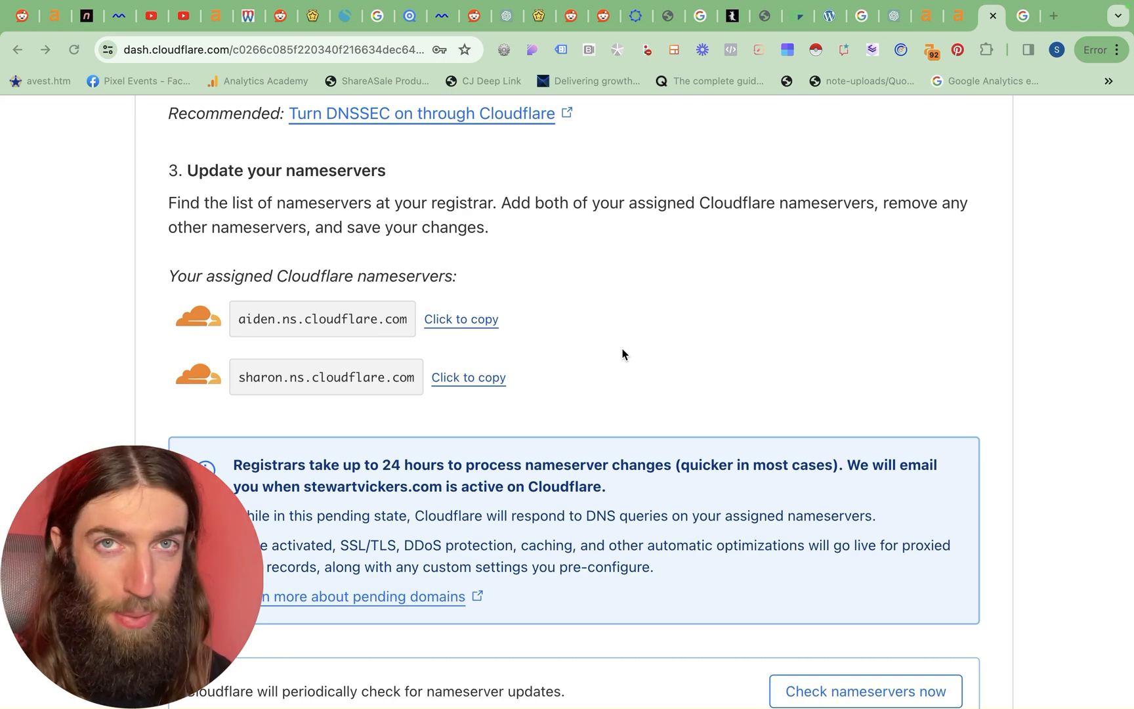
mouse_move(799, 425)
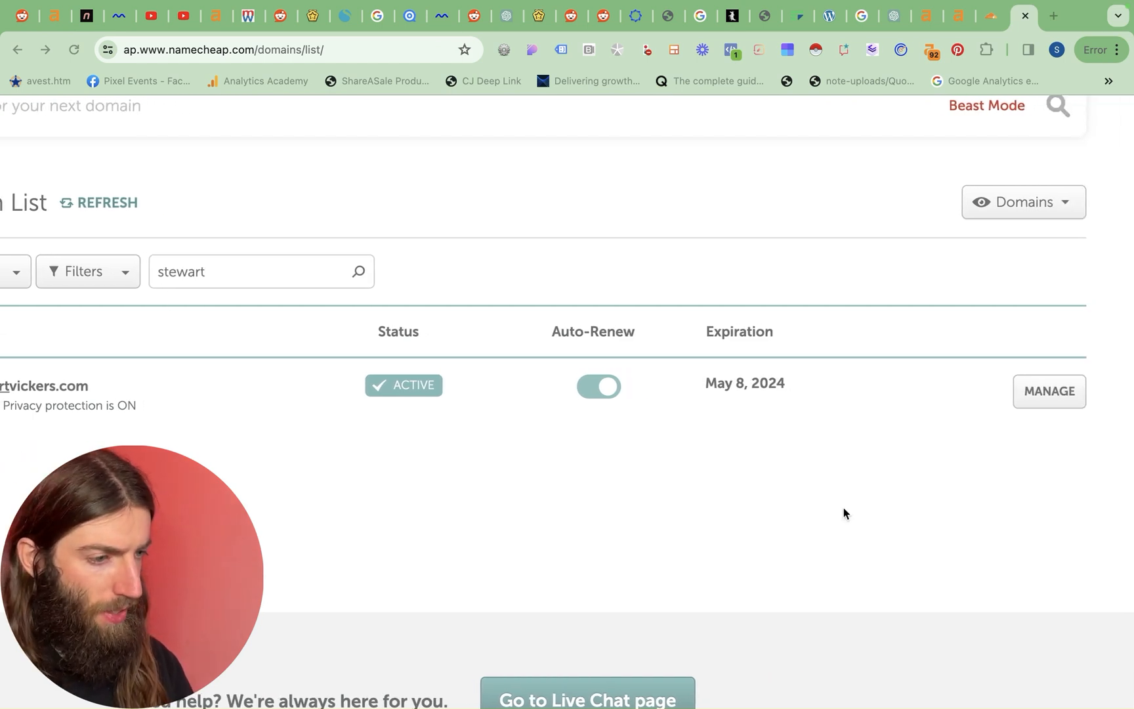
Step: Set Custom DNS to aiden.ns.cloudflare.com and sharon.ns.cloudflare.com, save, and close the Namecheap tab
click(1048, 391)
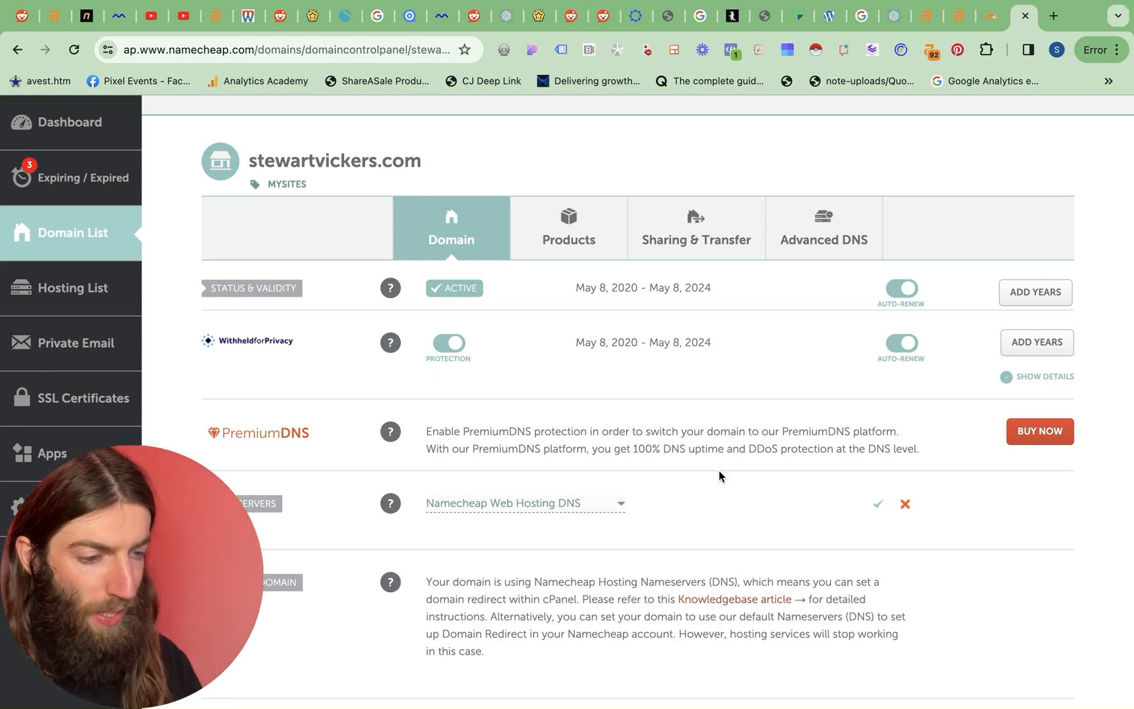
click(524, 503)
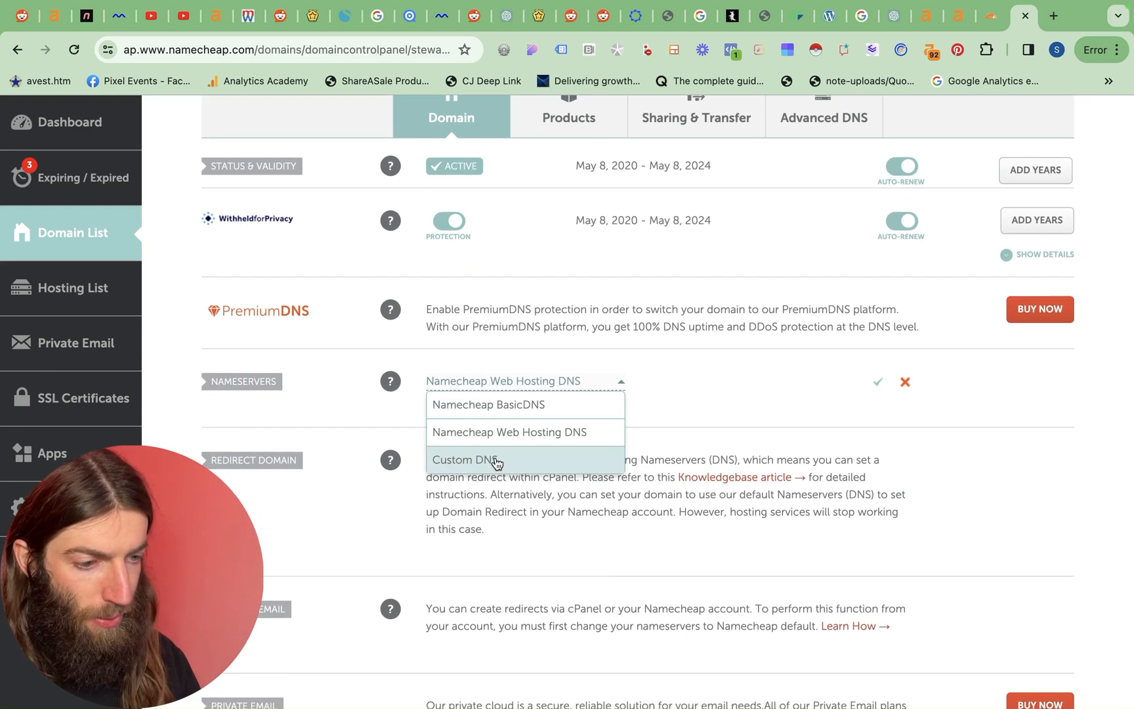
click(469, 459)
text(aiden.ns.cloudflare.com)
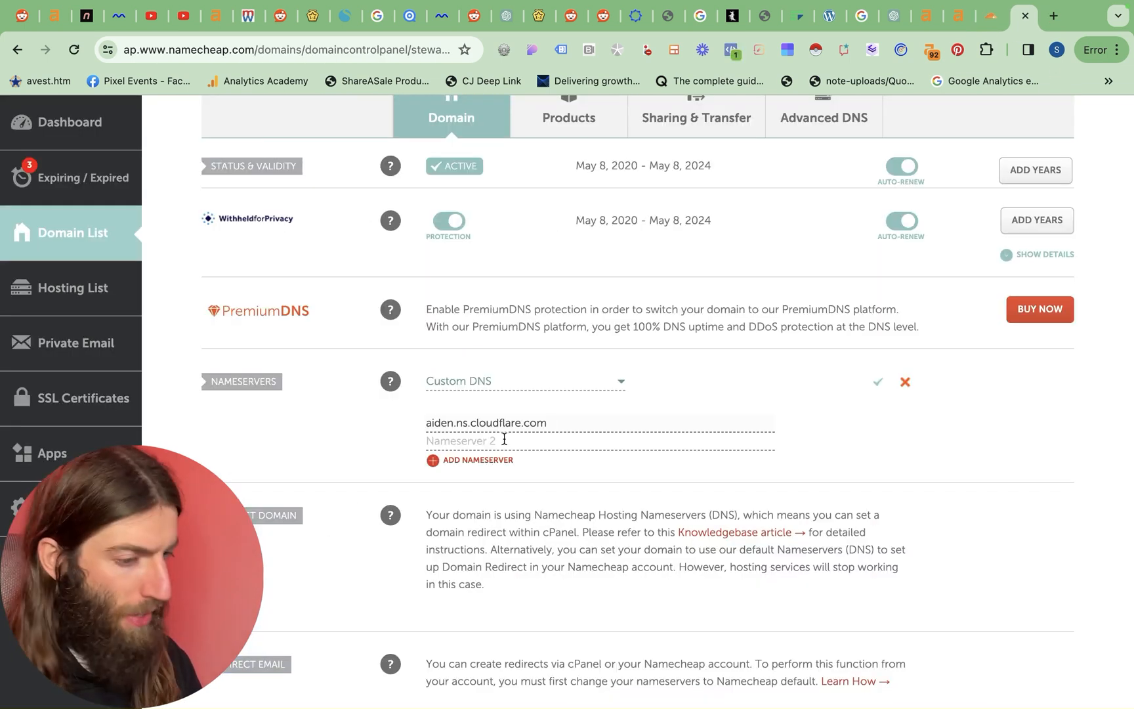
text(sharon.ns.cloudflare.com)
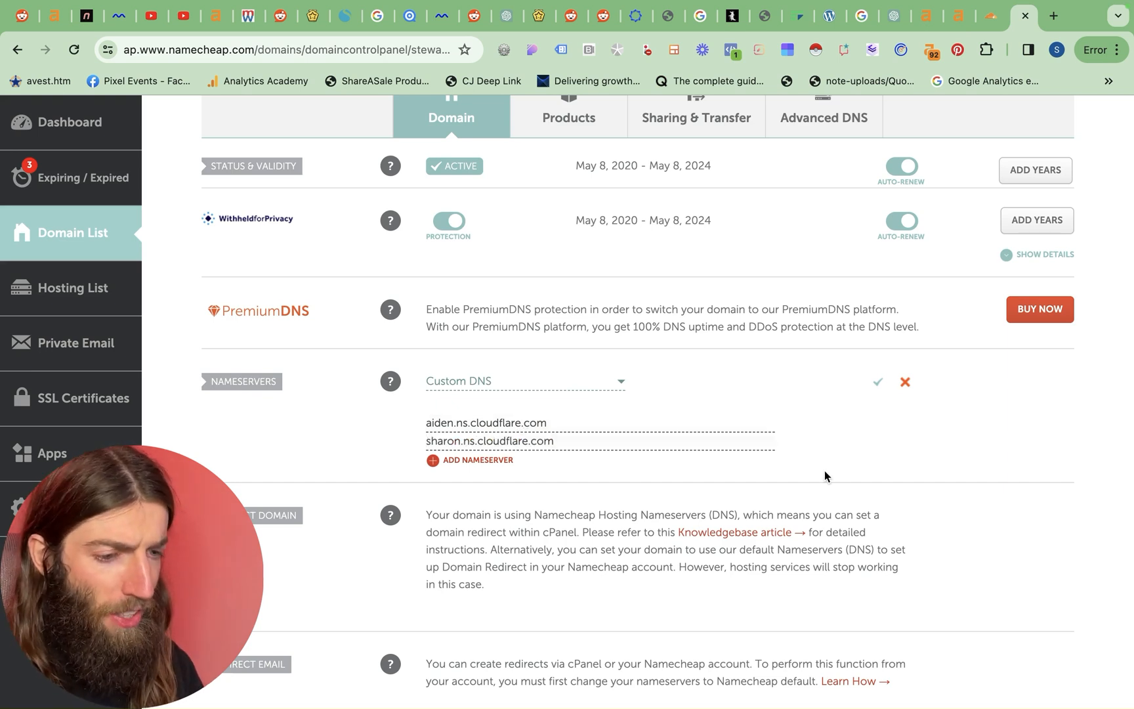
click(876, 381)
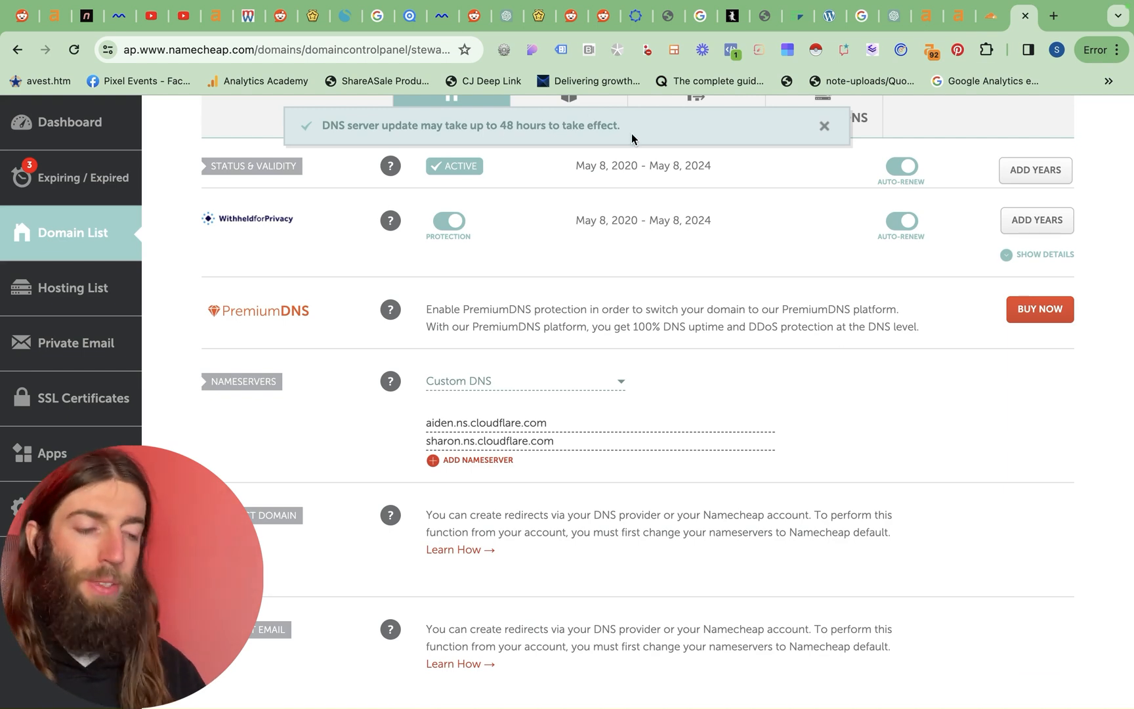
click(1024, 16)
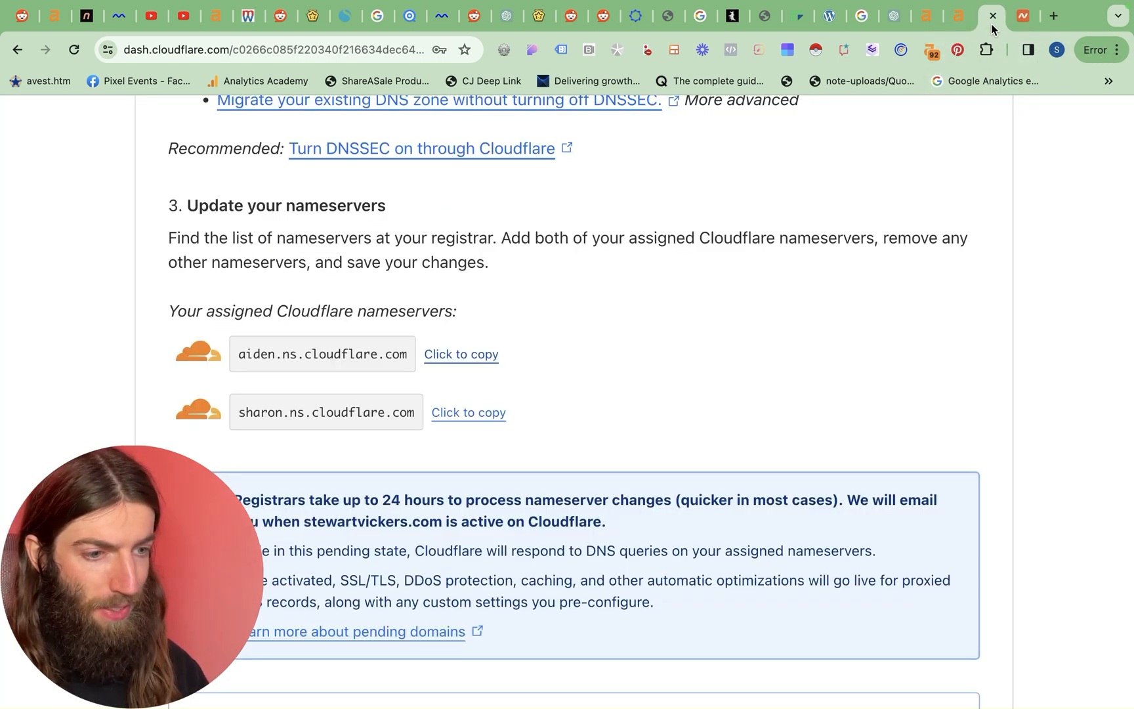
Step: Run 'Check nameservers now' and continue to the Quick Start Guide
scroll(down, 3)
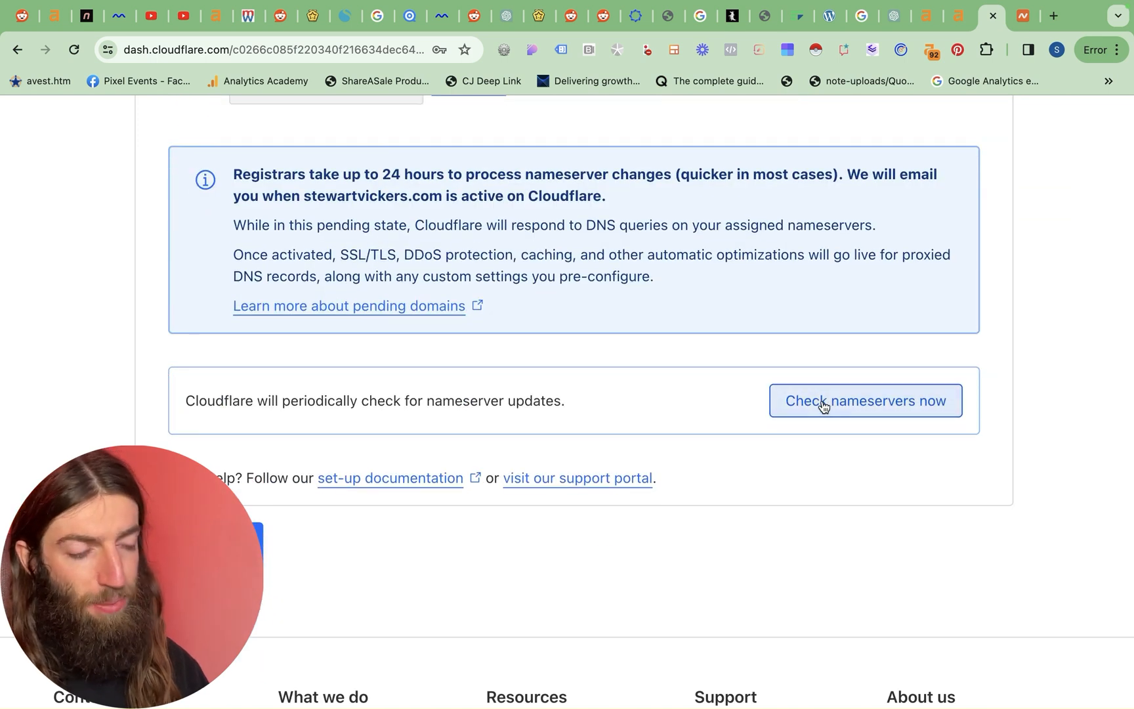
click(864, 400)
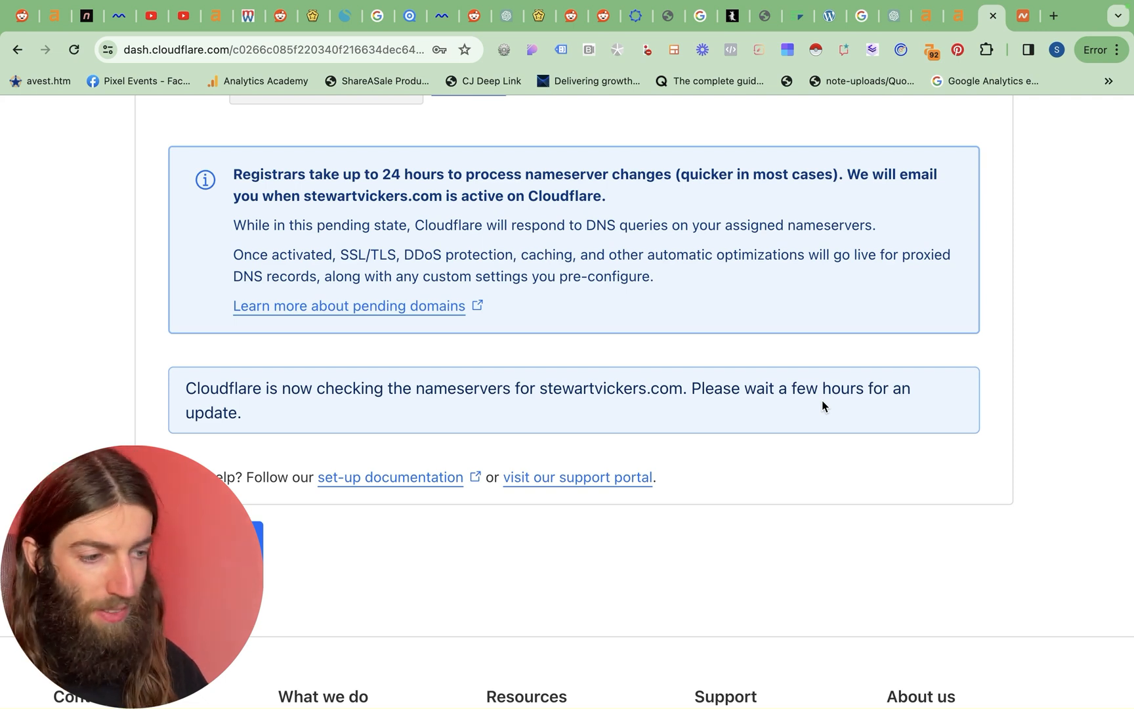
scroll(down, 3)
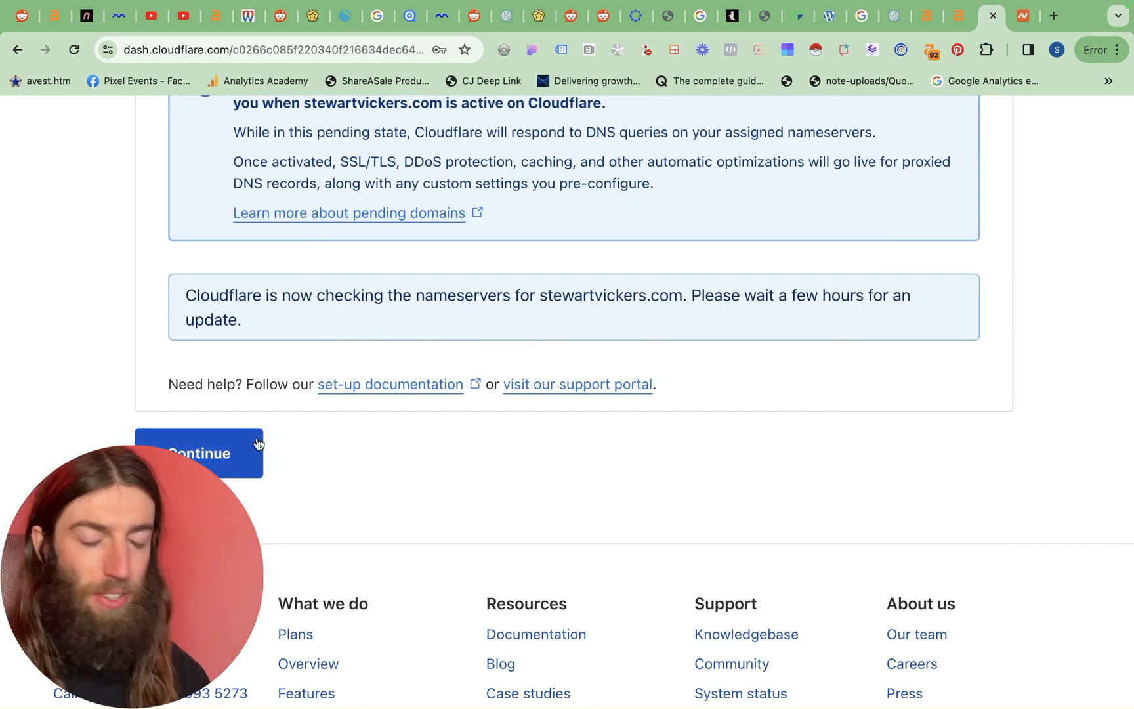
mouse_move(235, 460)
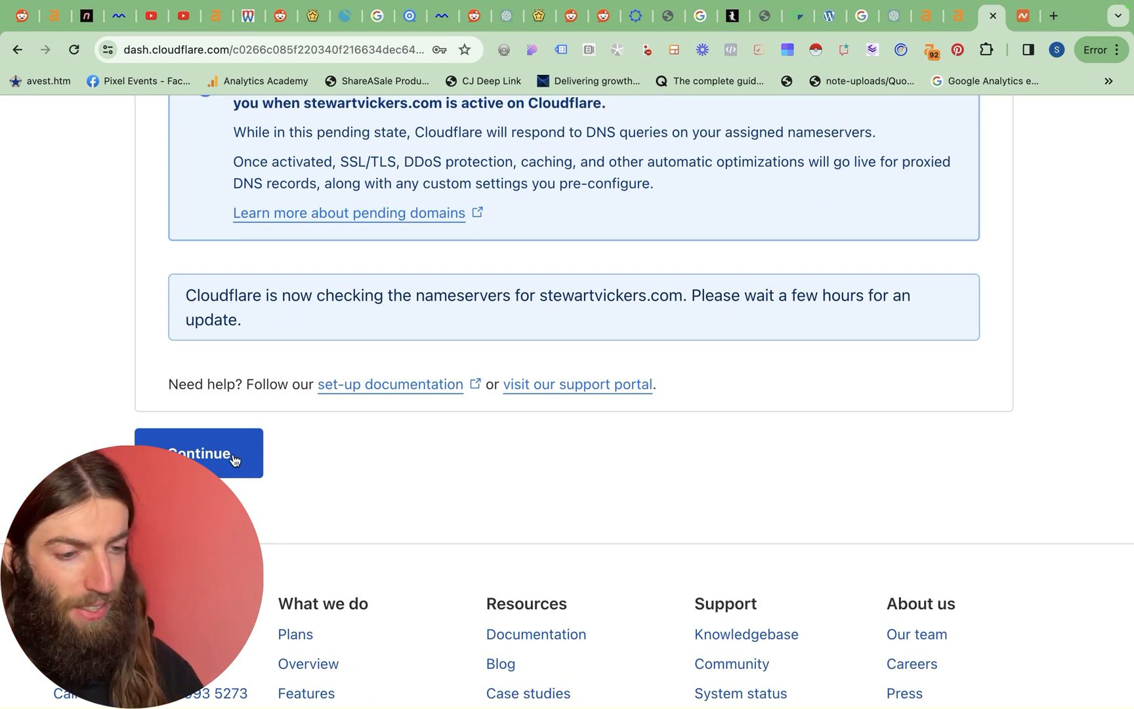
click(200, 453)
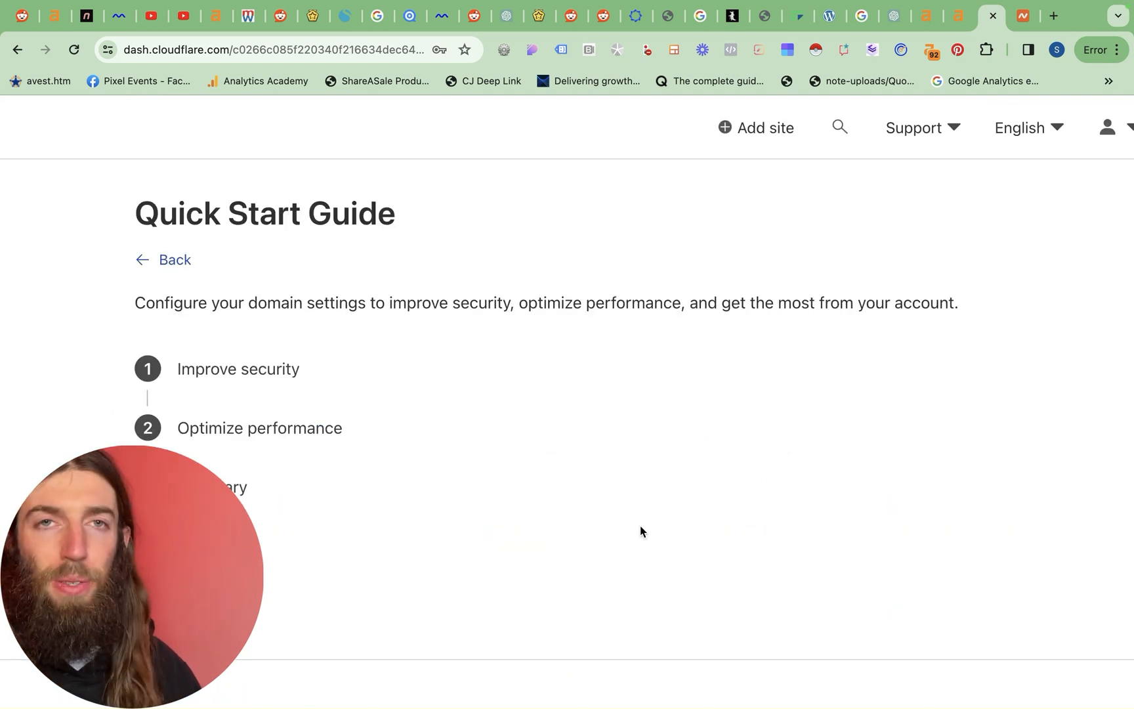
mouse_move(732, 431)
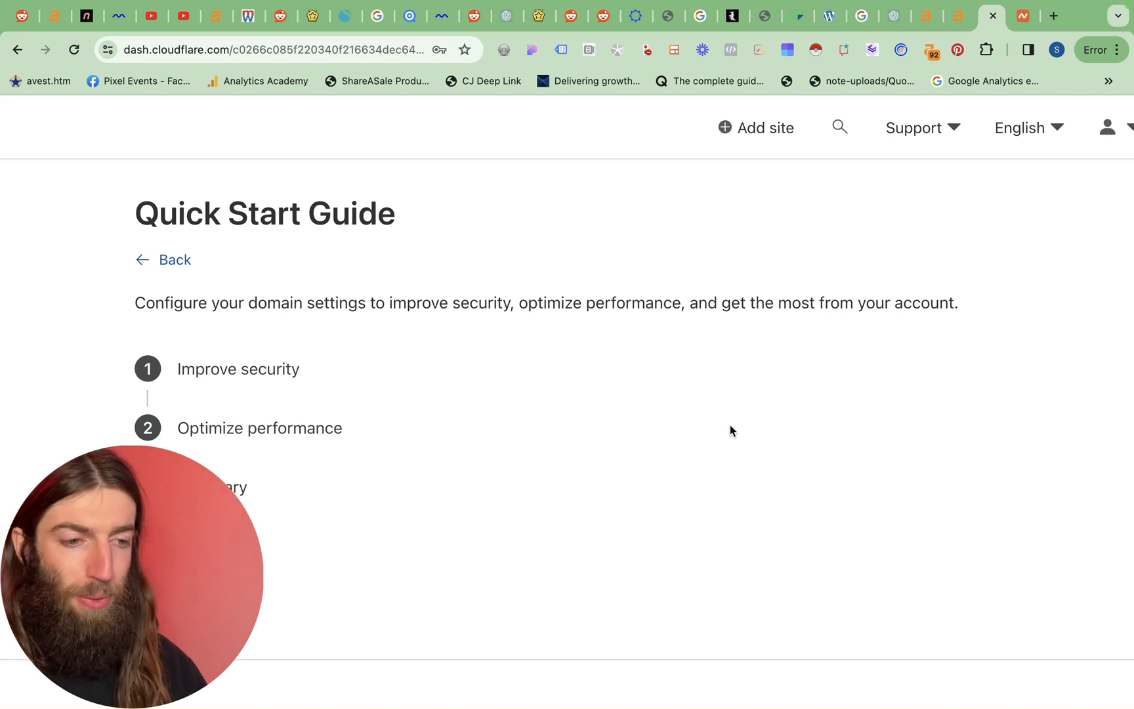
Step: Start the guide, keep Automatic HTTPS Rewrites on and turn on Always Use HTTPS
scroll(down, 3)
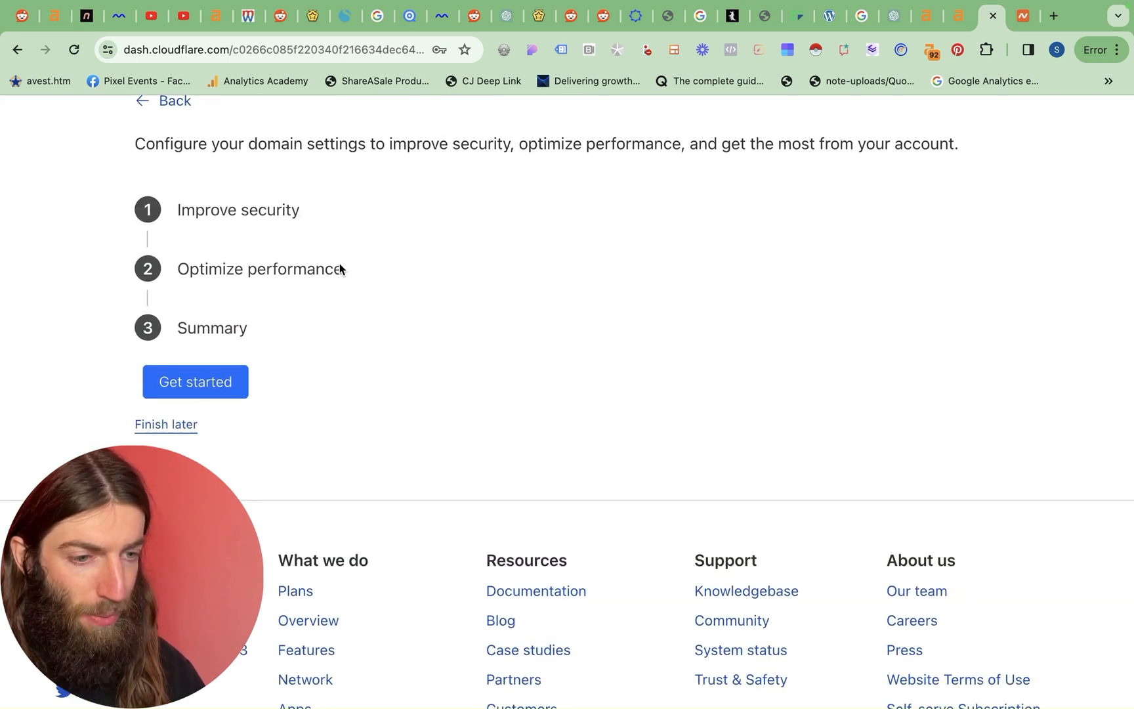
click(195, 380)
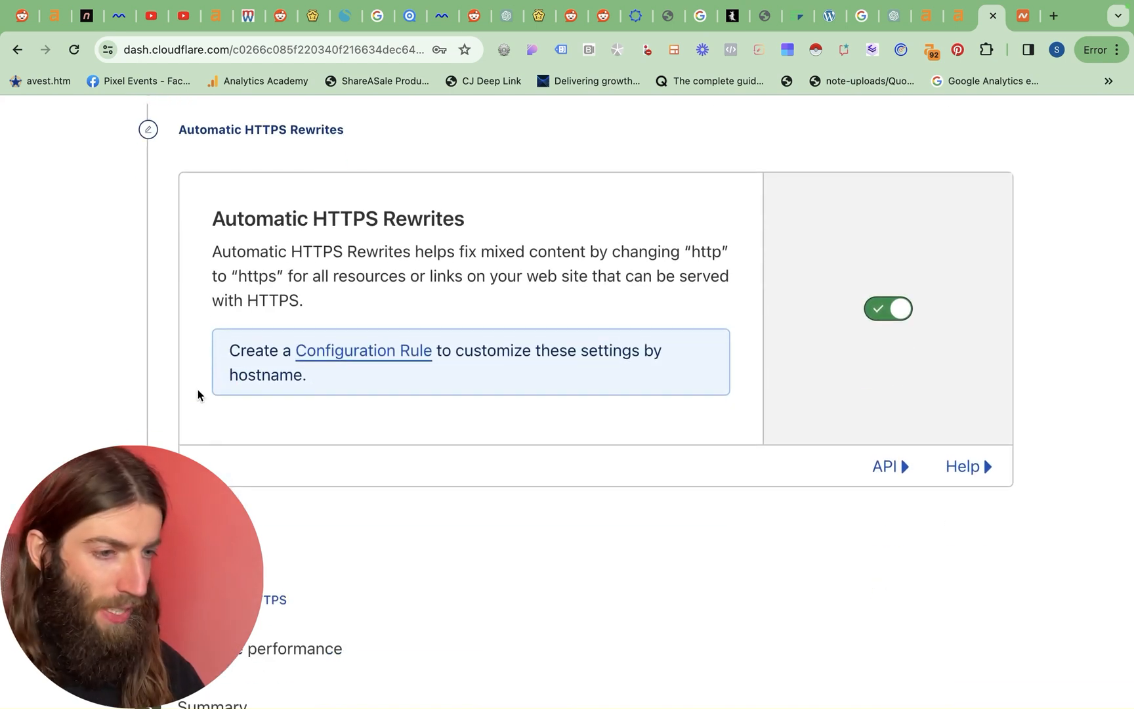
scroll(down, 3)
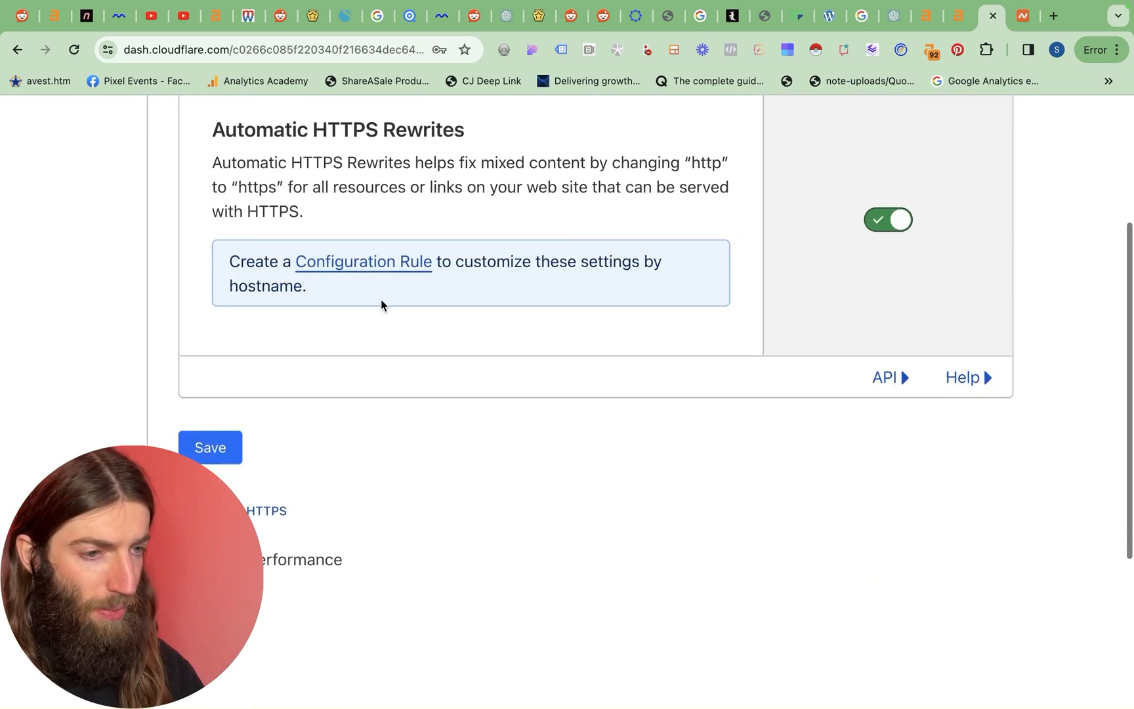
scroll(down, 3)
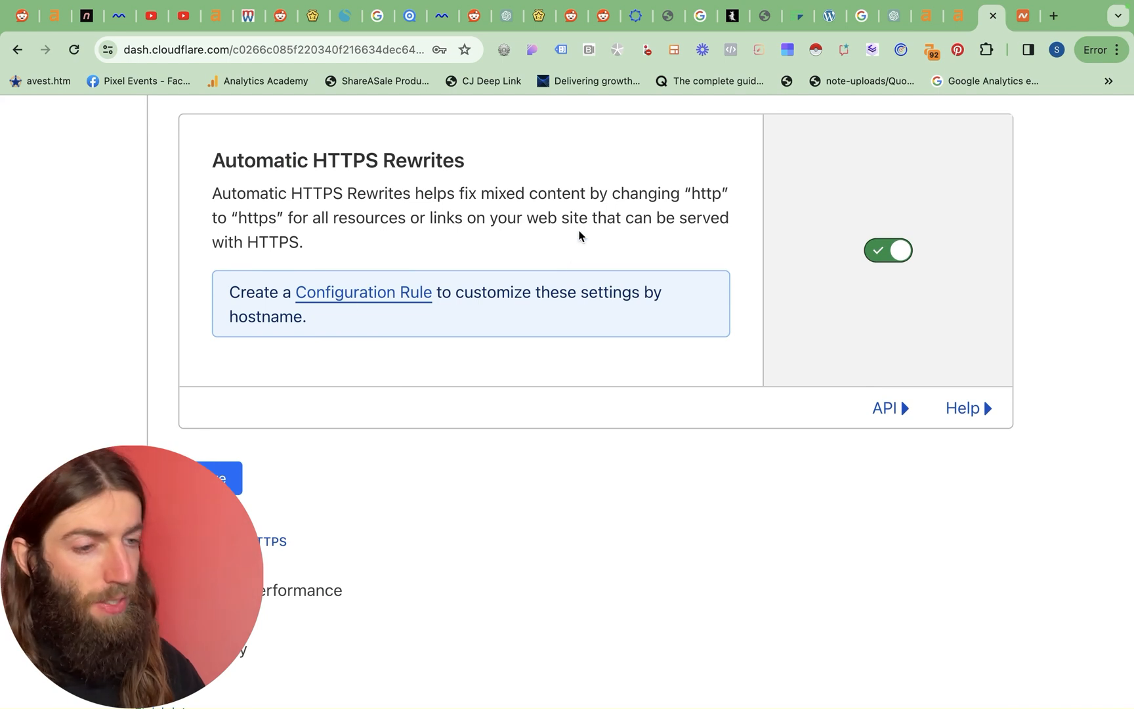
mouse_move(543, 222)
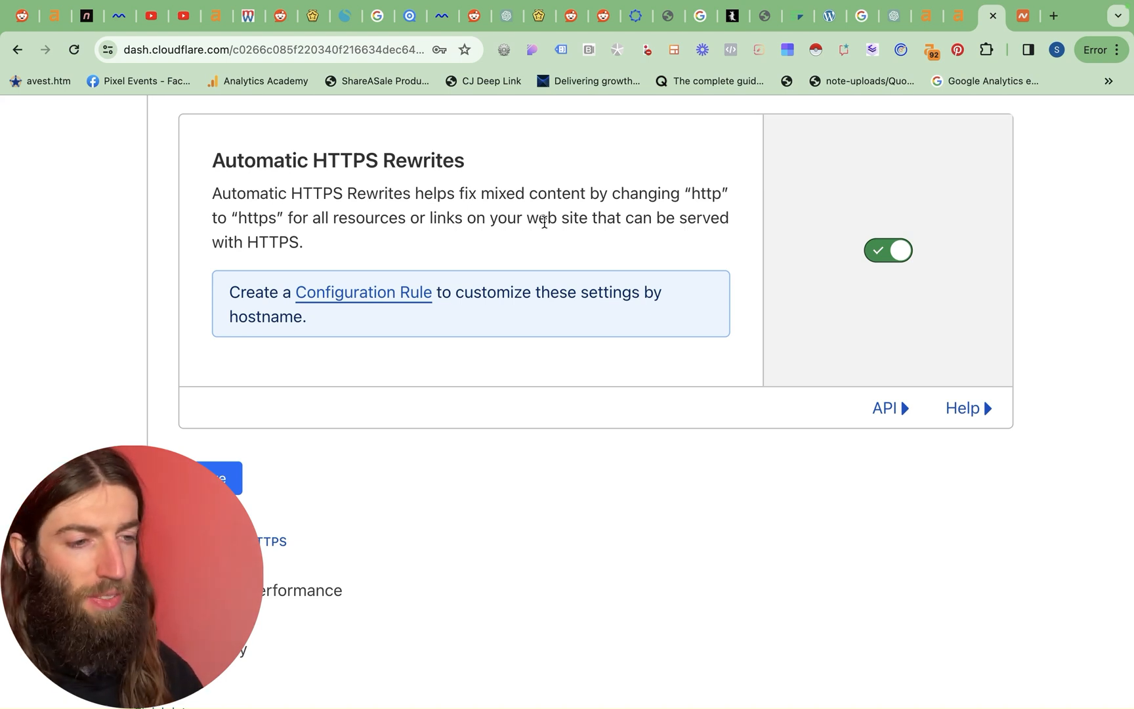
scroll(down, 3)
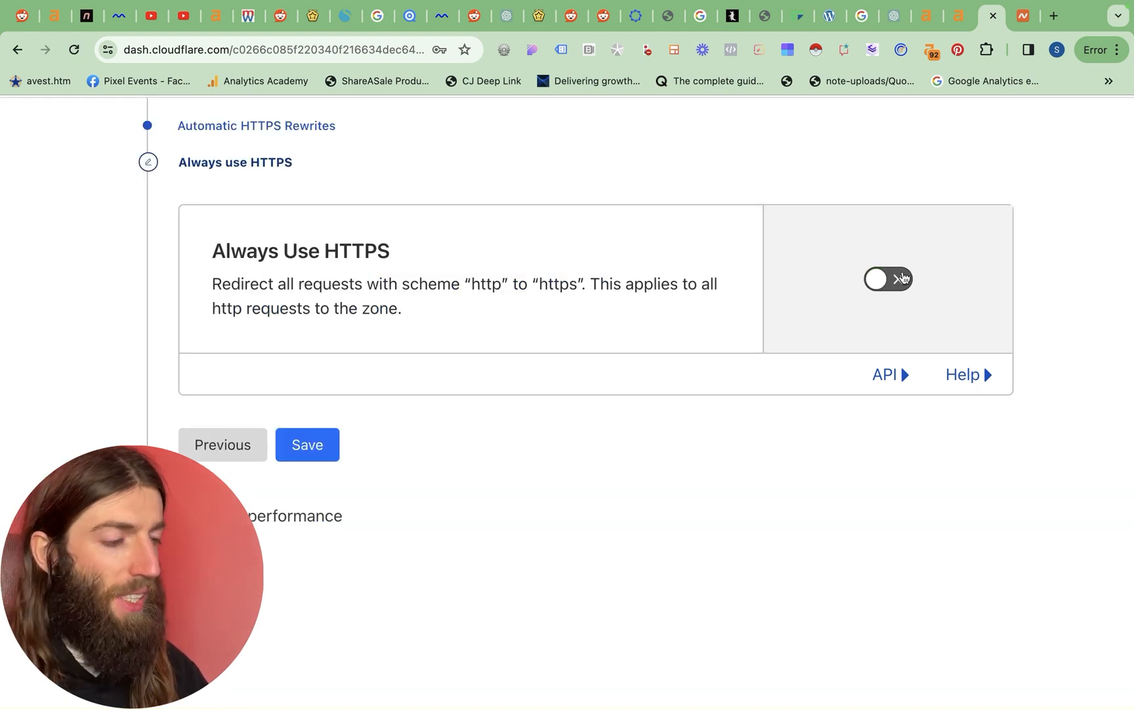
click(887, 278)
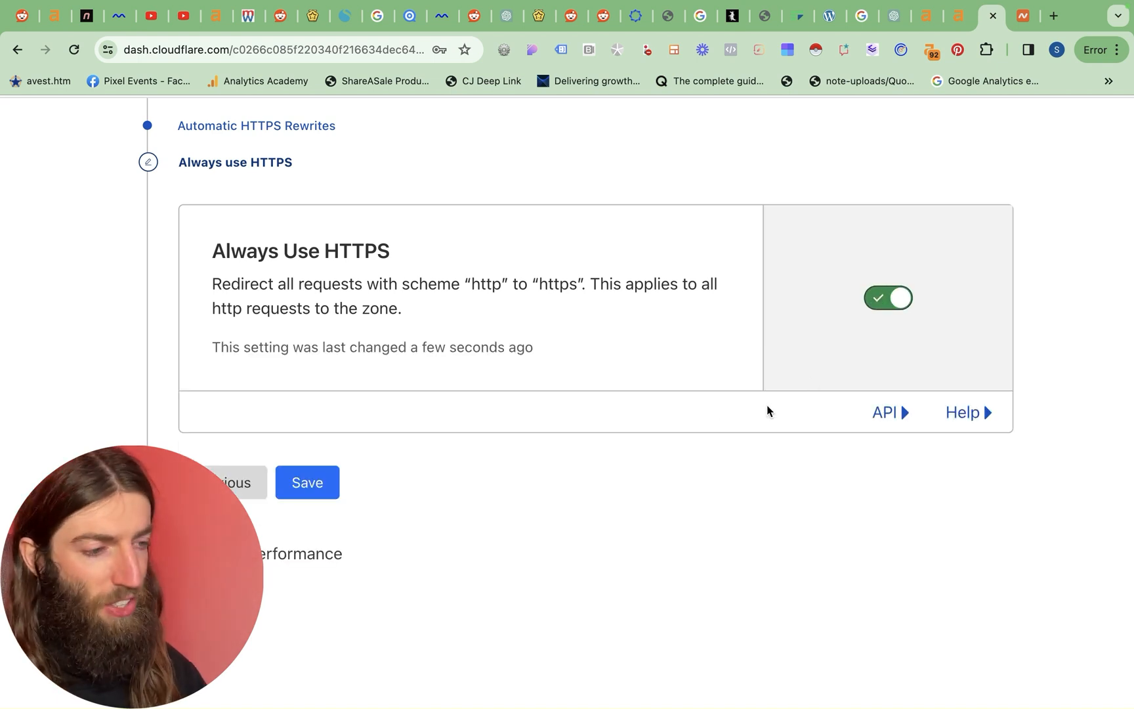
Step: Save the Brotli step and finish the guide back to the site overview
scroll(down, 3)
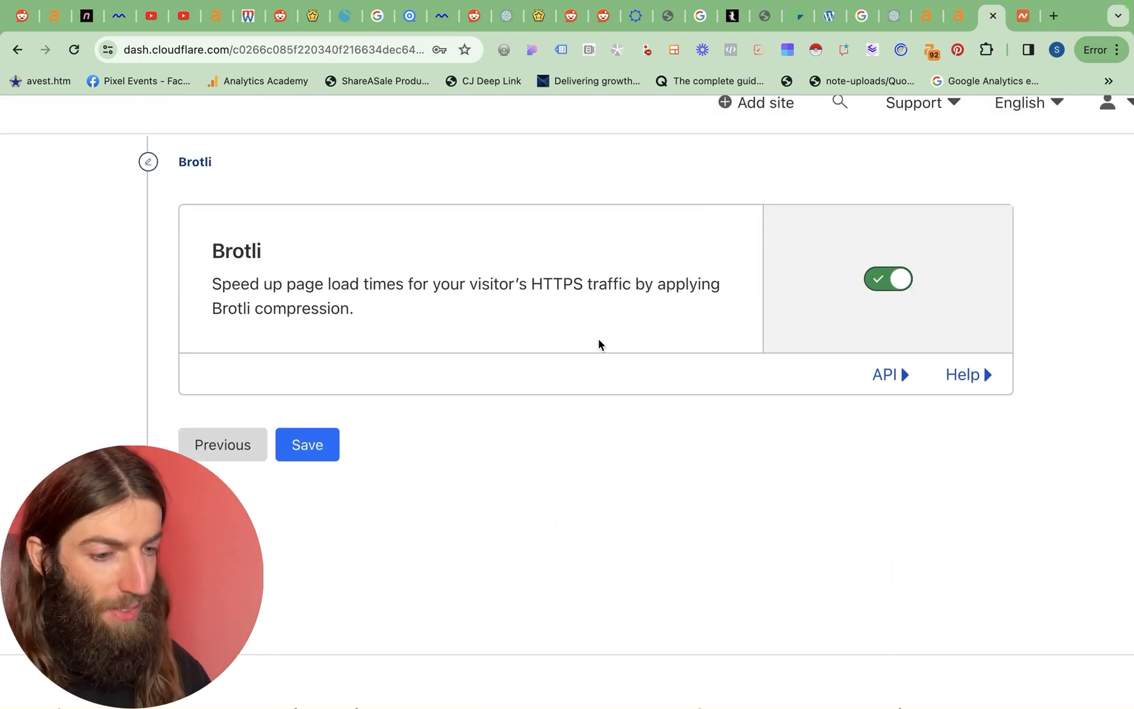
click(307, 443)
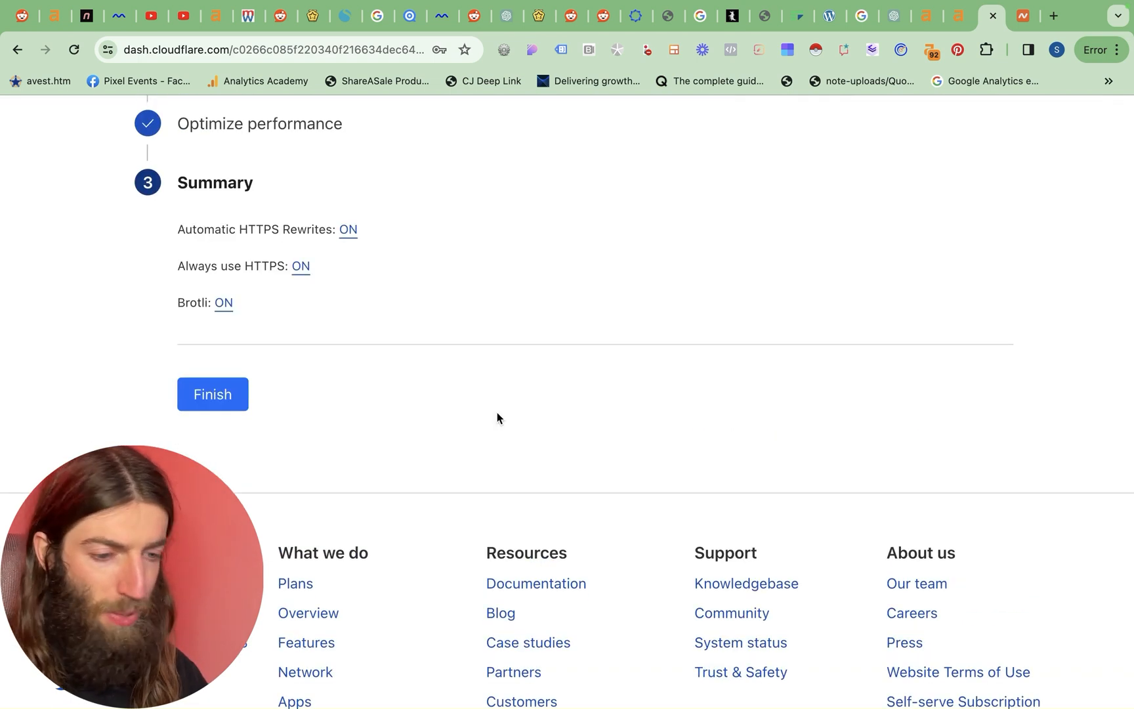
click(212, 394)
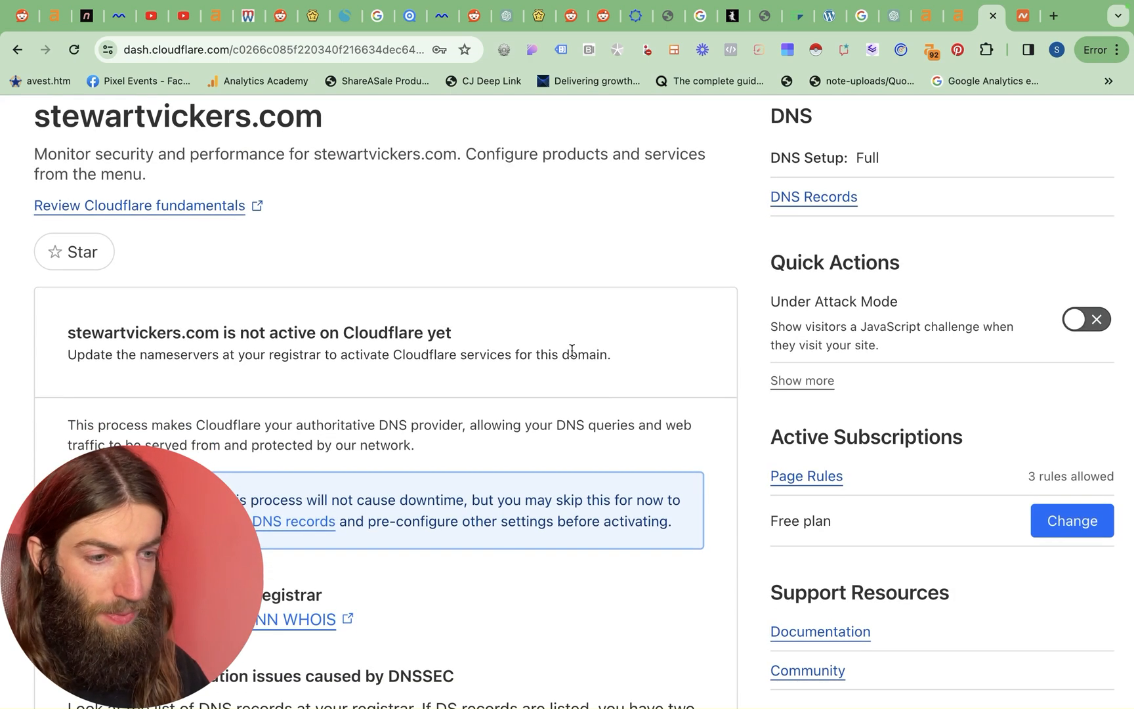
scroll(down, 3)
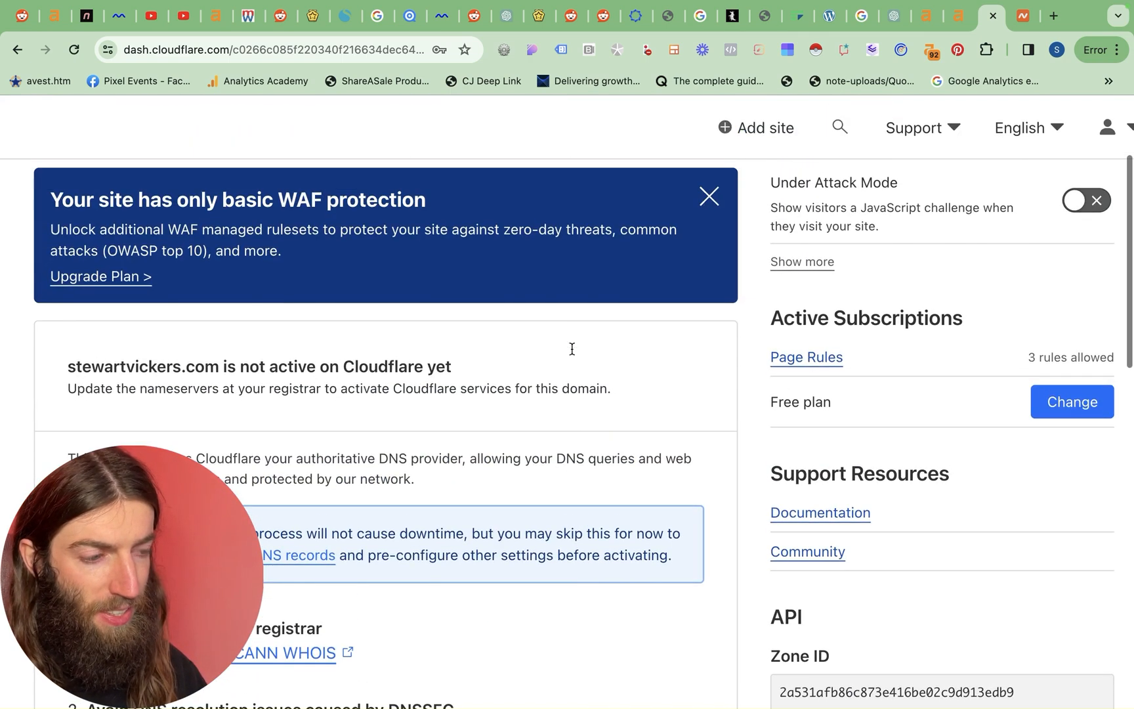
mouse_move(572, 353)
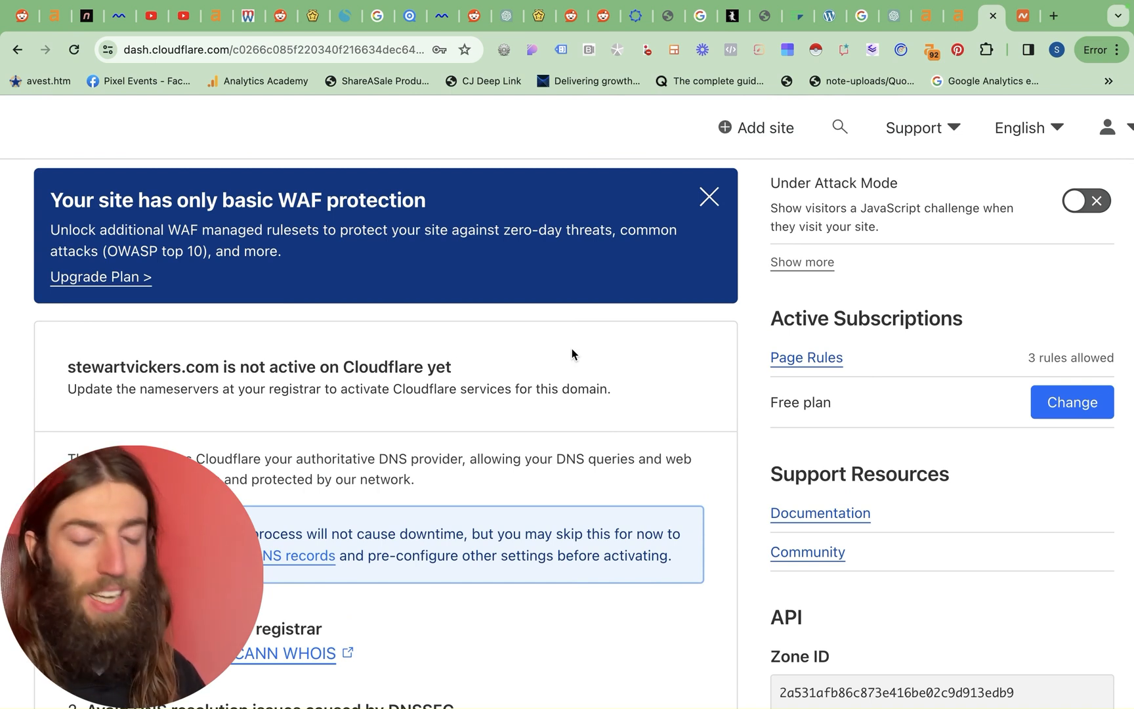
mouse_move(497, 508)
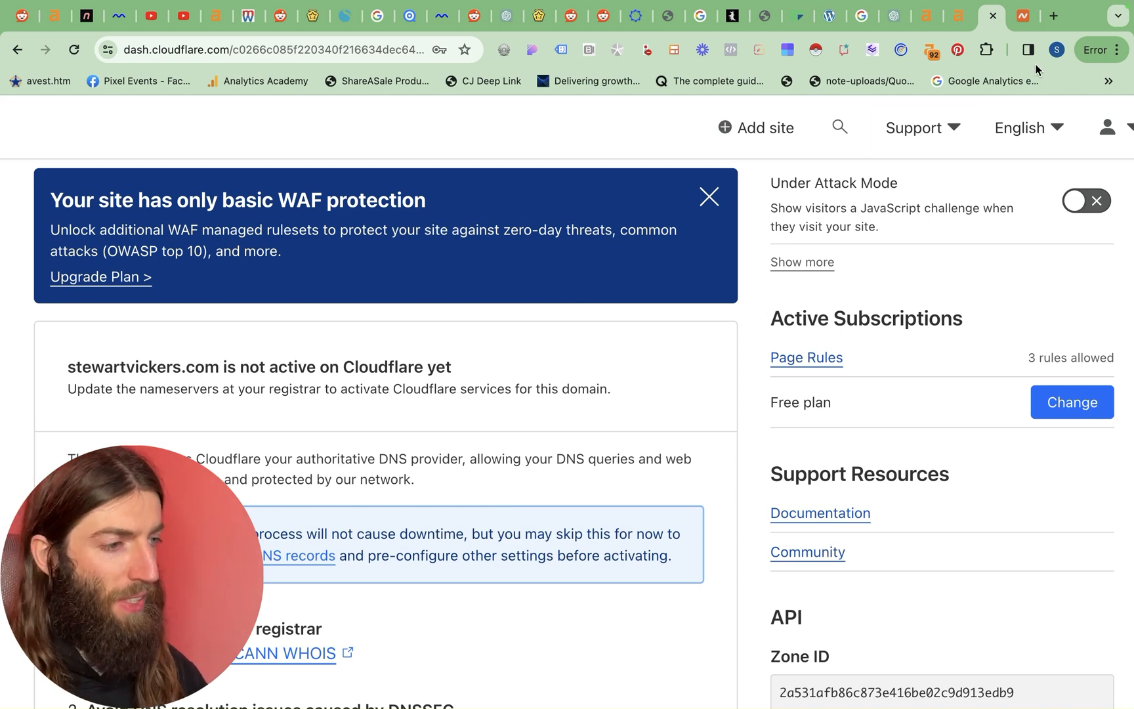
mouse_move(1053, 16)
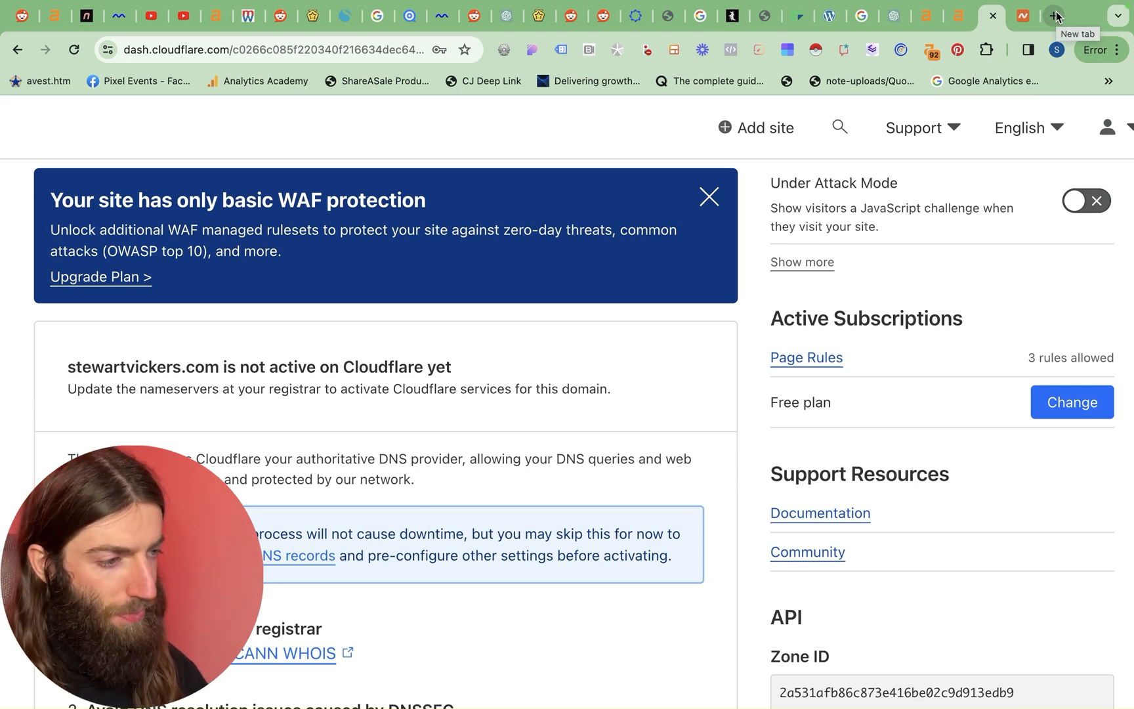
Step: Load nitropack.io in a new browser tab via the 'ni' address suggestion
click(1054, 16)
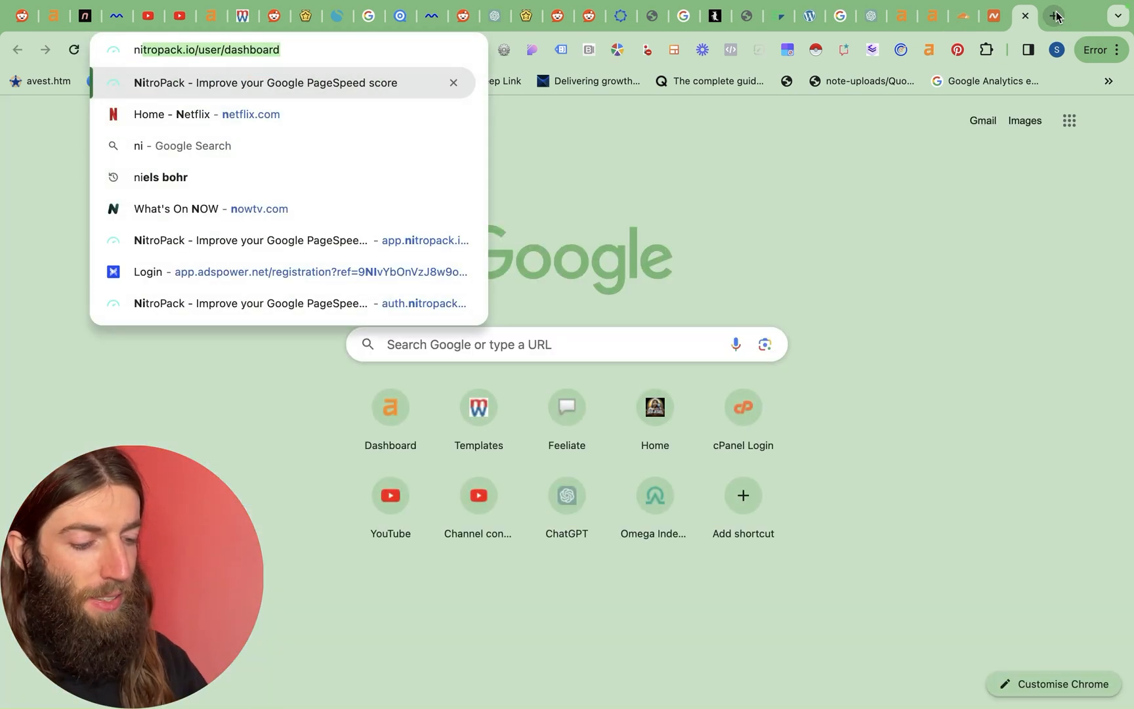
click(206, 49)
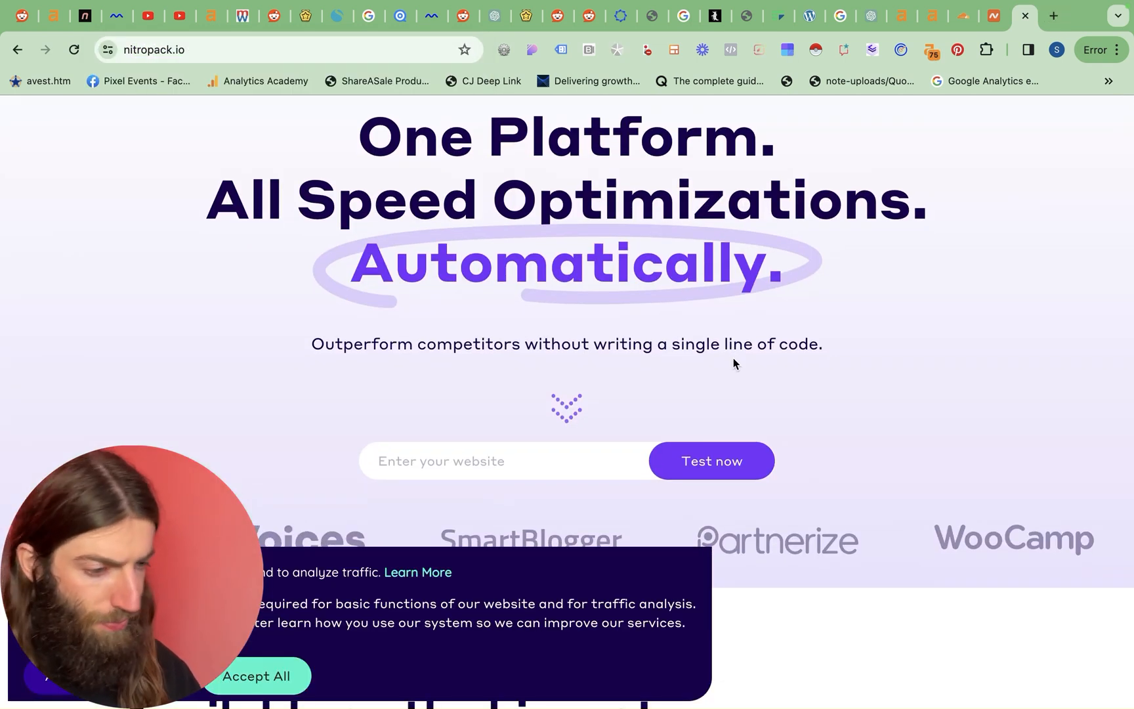
mouse_move(833, 335)
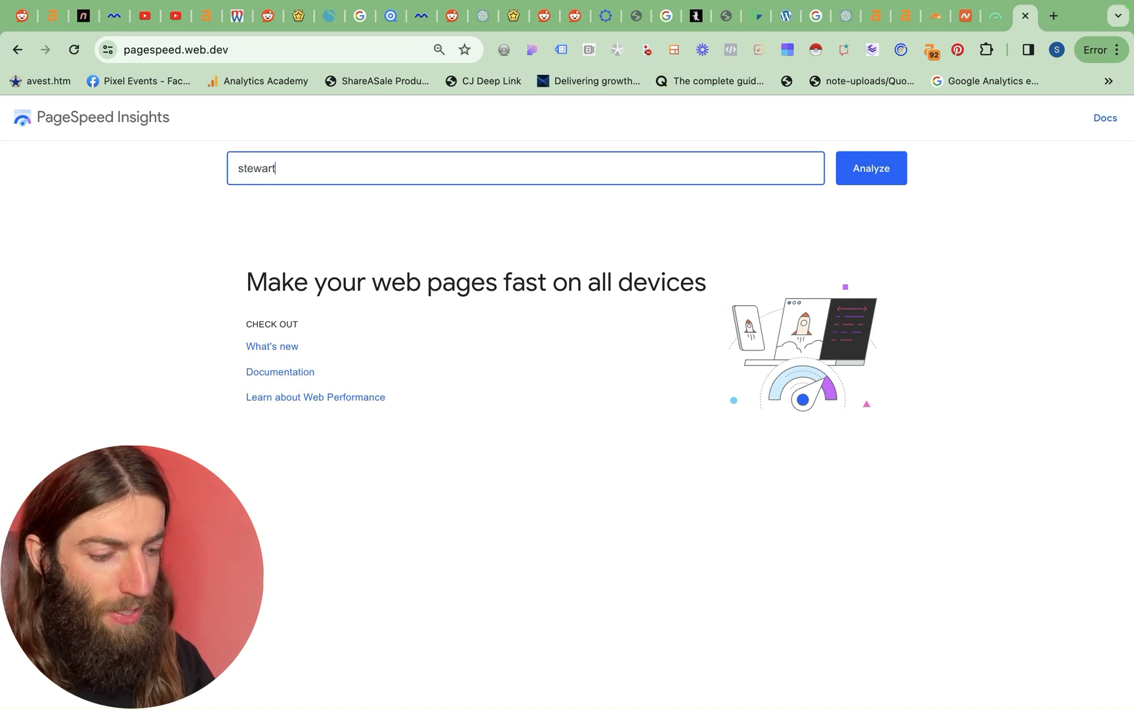
Step: Analyze seojesus.com, getting mobile Performance 54, Accessibility 88, Best Practices 100, SEO 84
text(vickers.com)
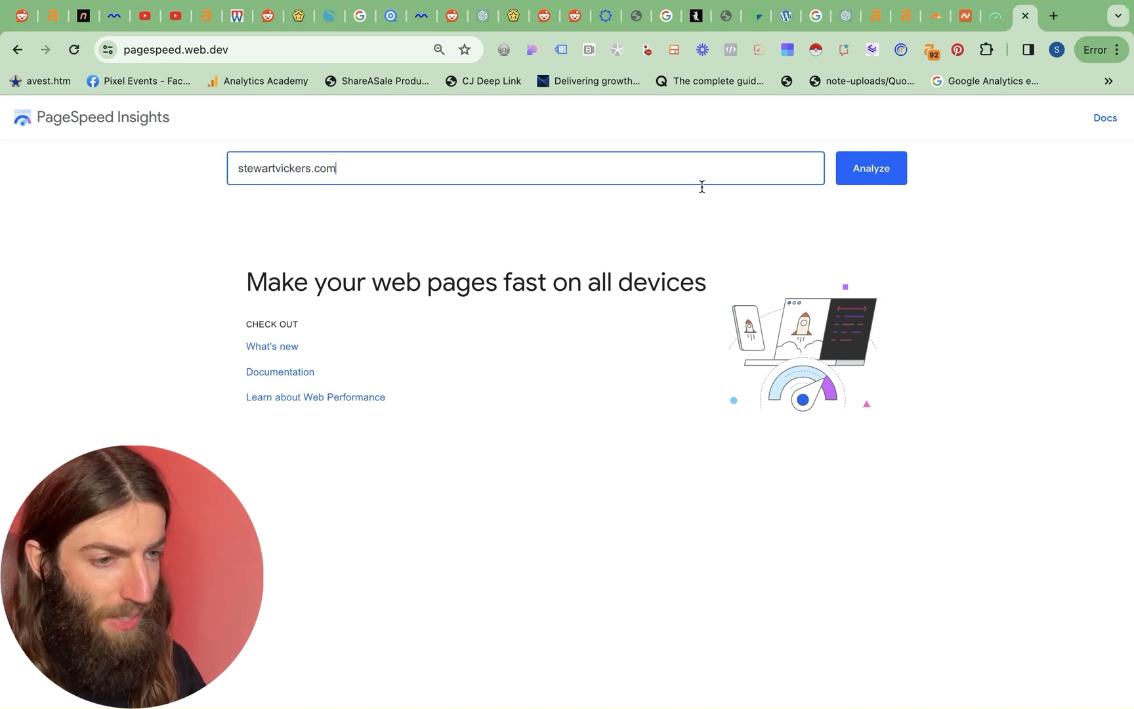
click(870, 168)
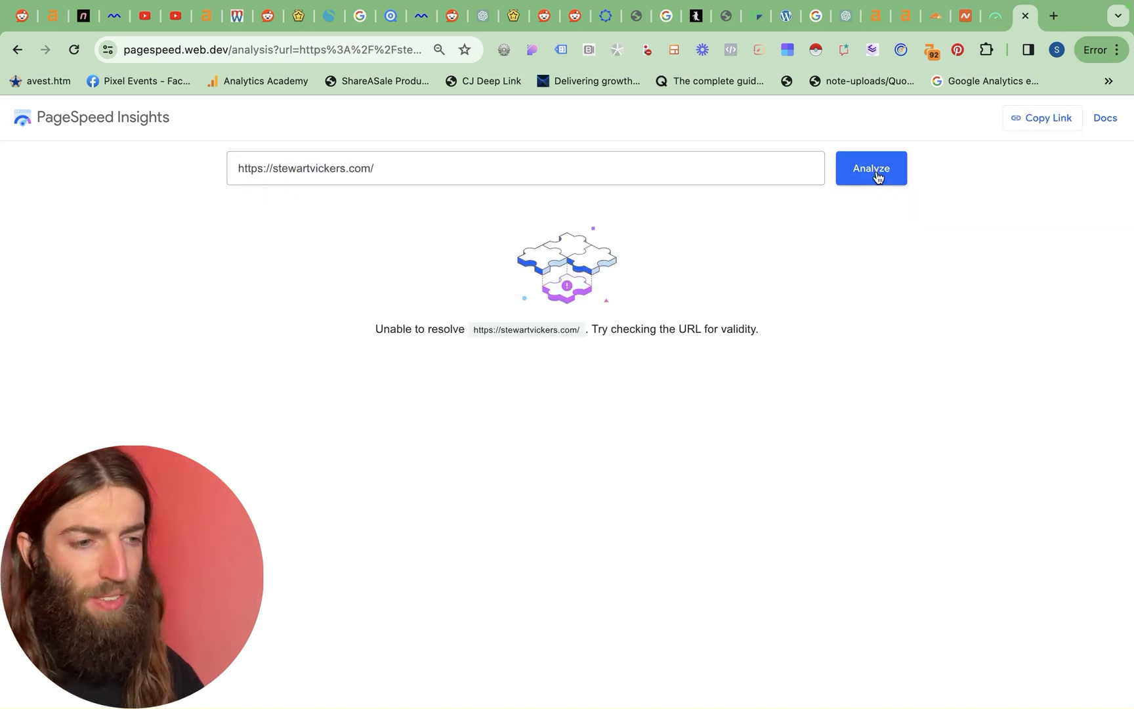
text(seojesus.com)
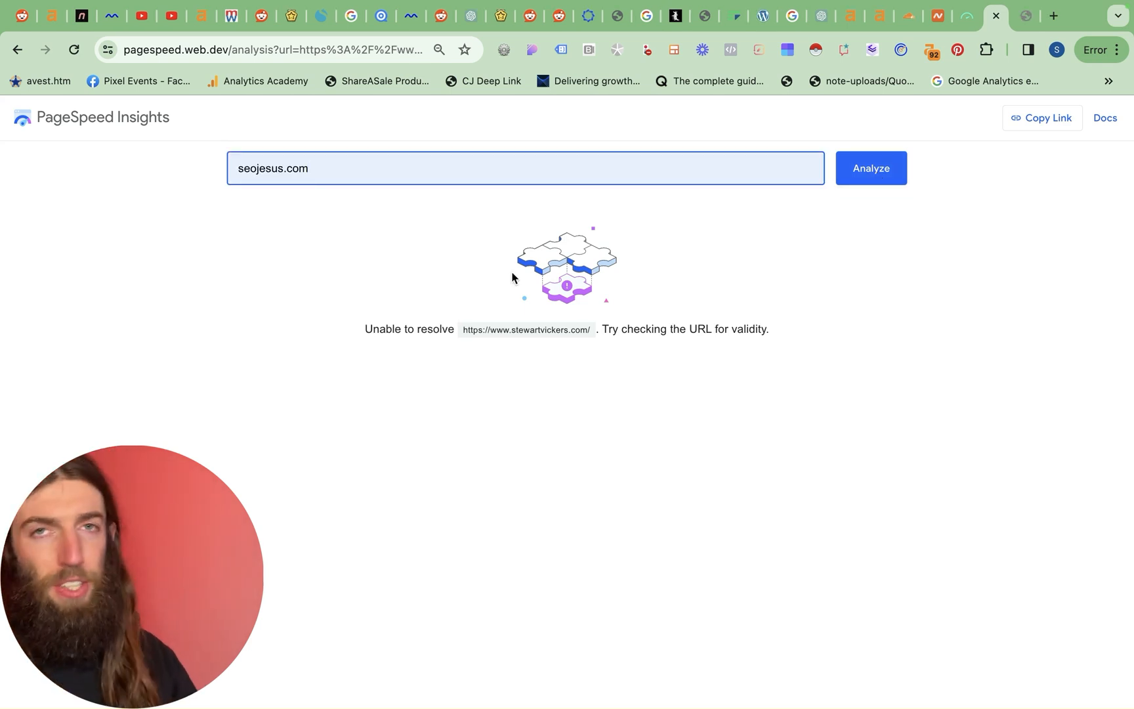
click(870, 168)
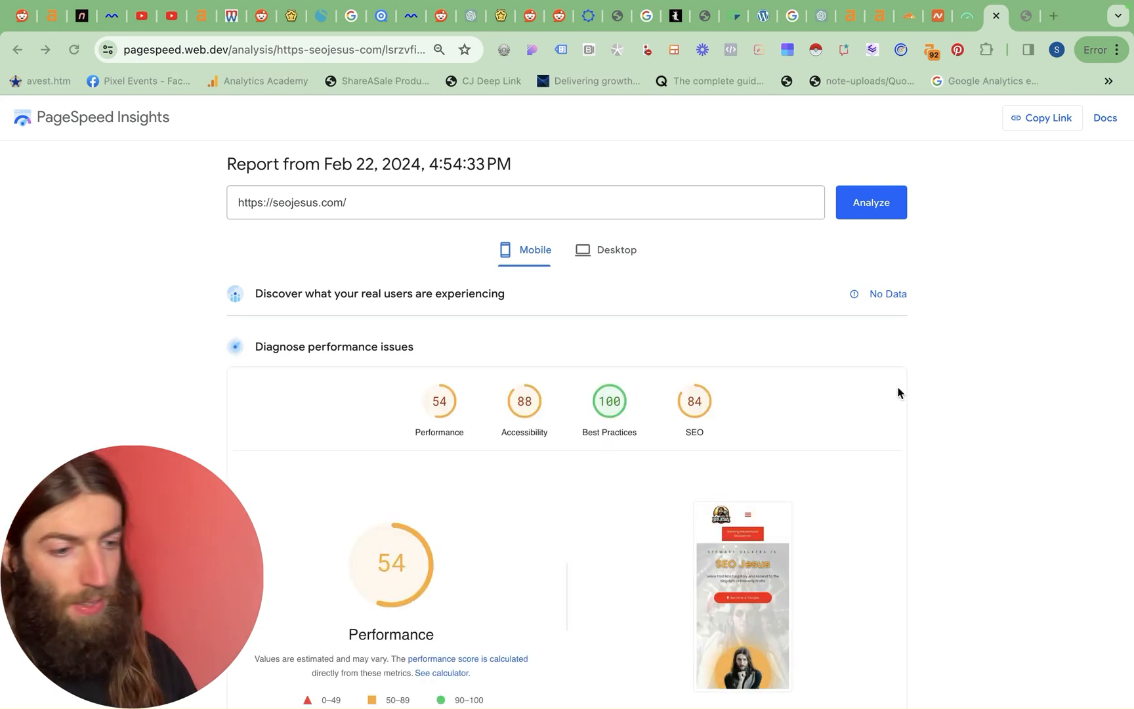
Step: Scroll to Diagnostics and expand the Largest Contentful Paint element showing its 6,220 ms timing
scroll(down, 3)
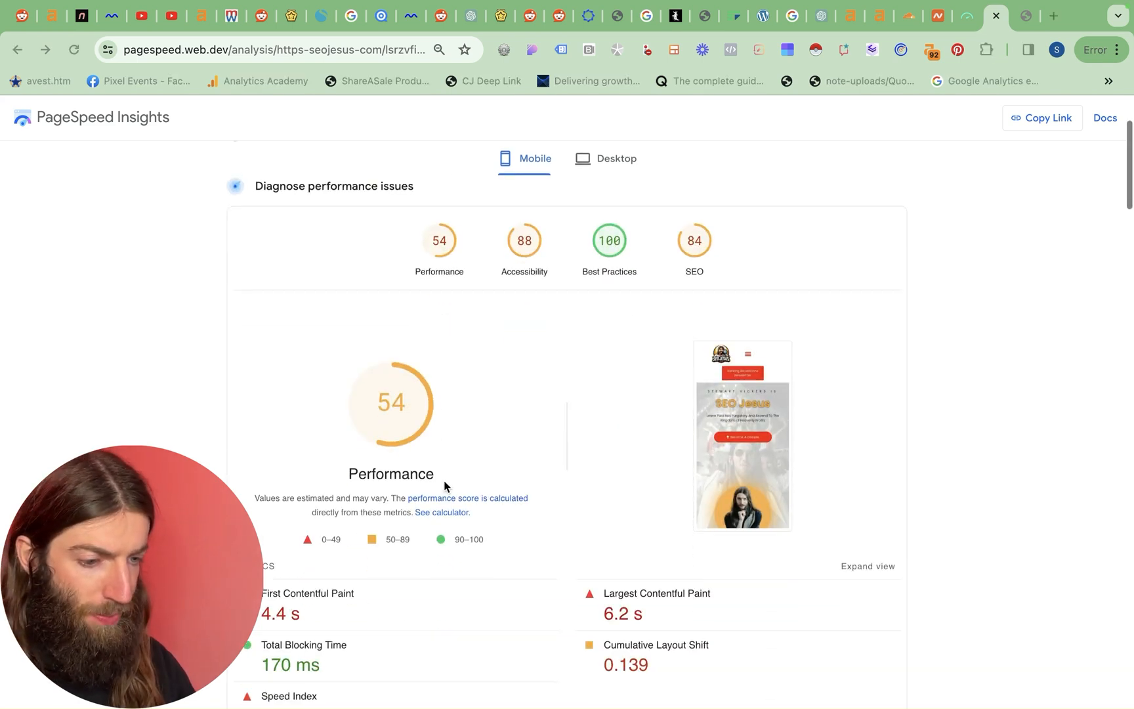
scroll(down, 3)
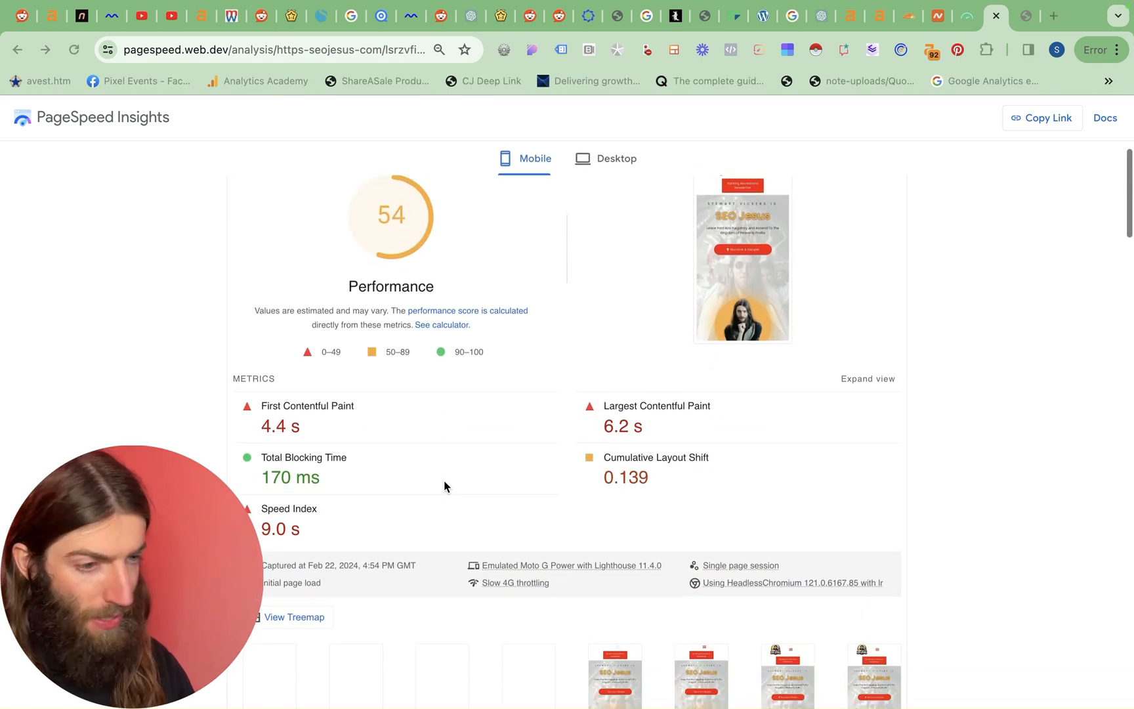
scroll(down, 3)
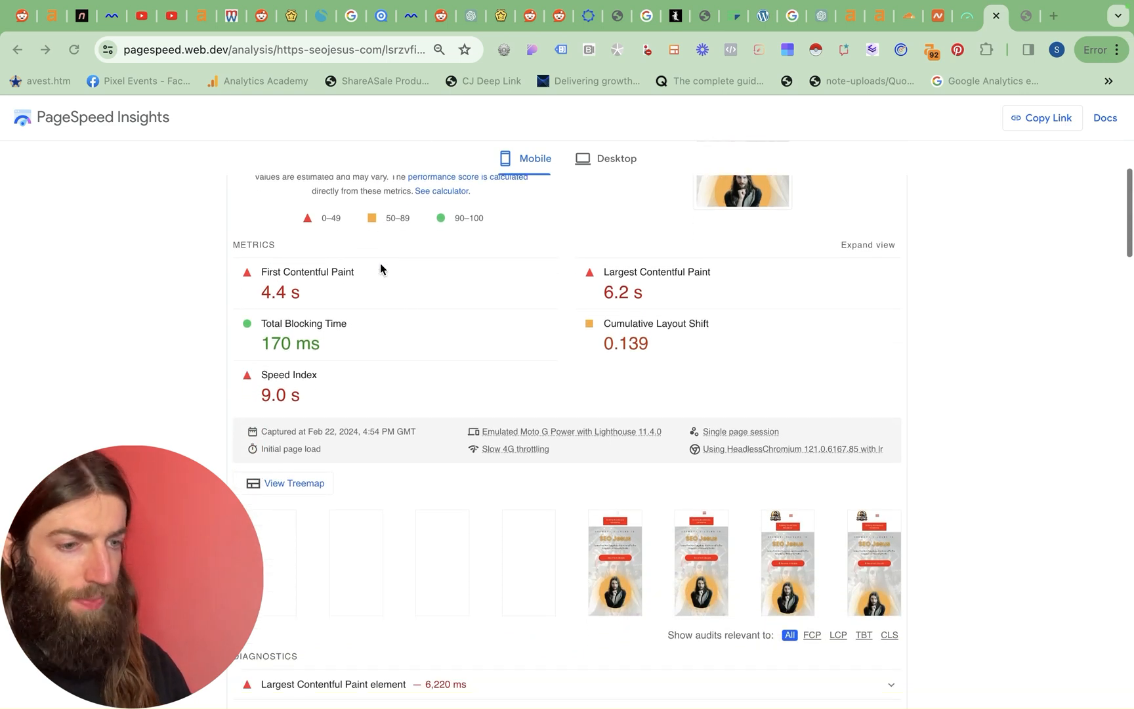
mouse_move(324, 413)
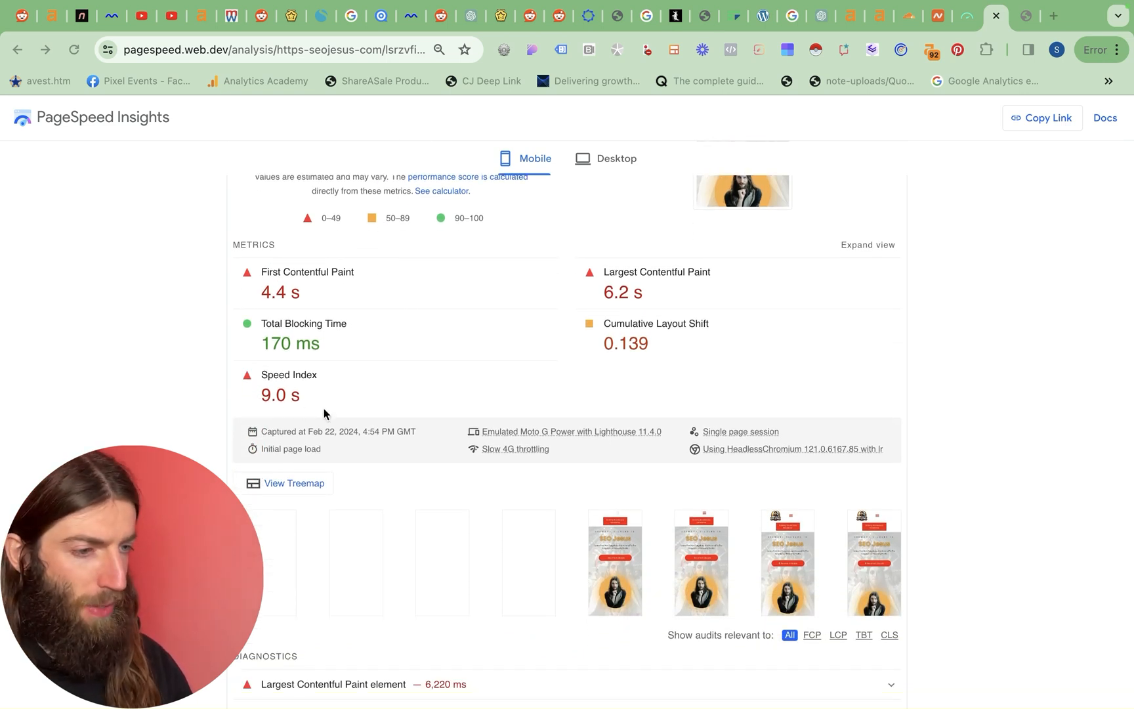
scroll(down, 3)
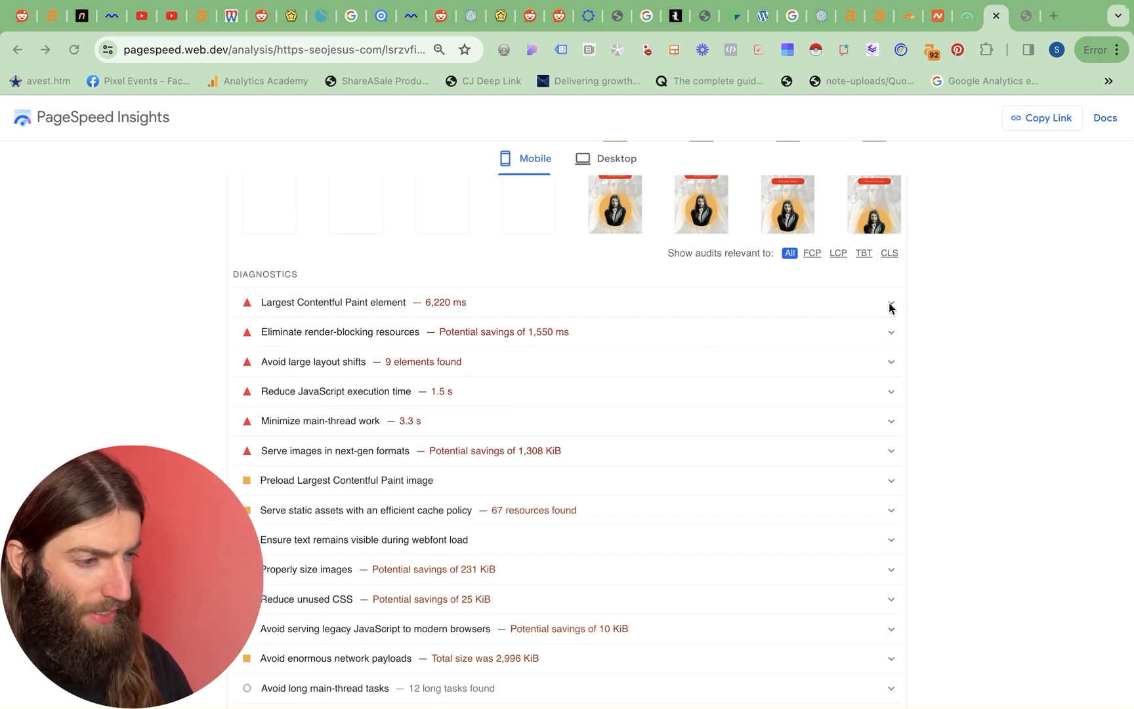
click(890, 302)
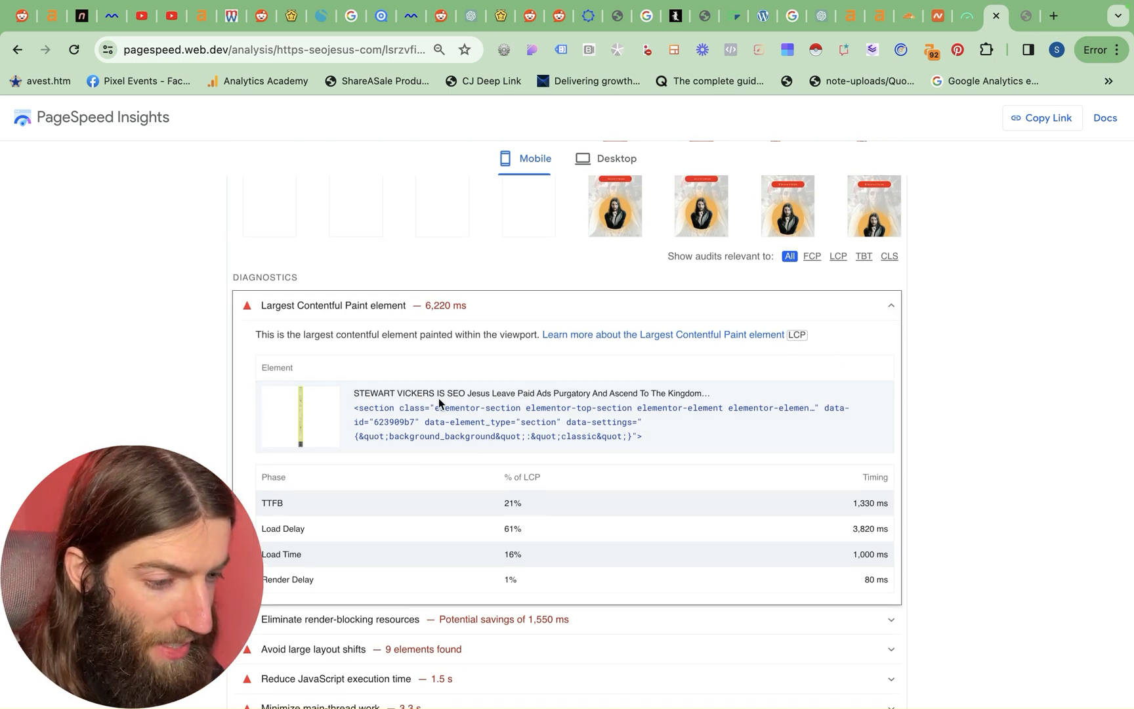
scroll(down, 3)
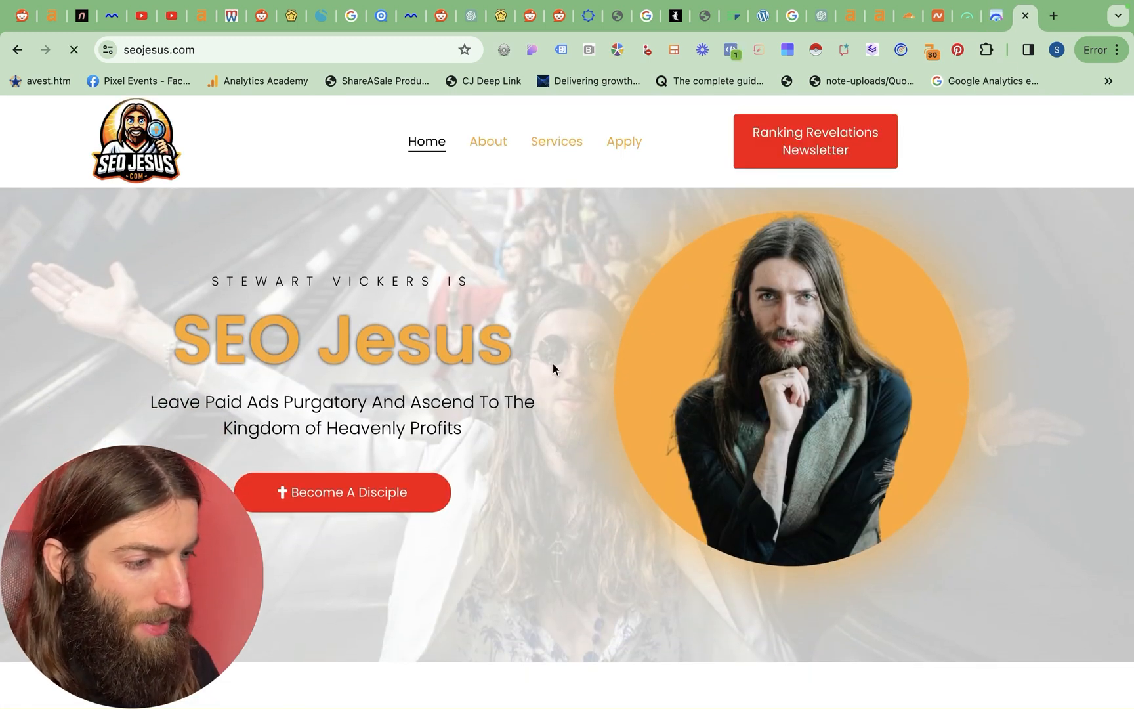
Step: Scroll down the seojesus.com homepage to view its content
scroll(down, 3)
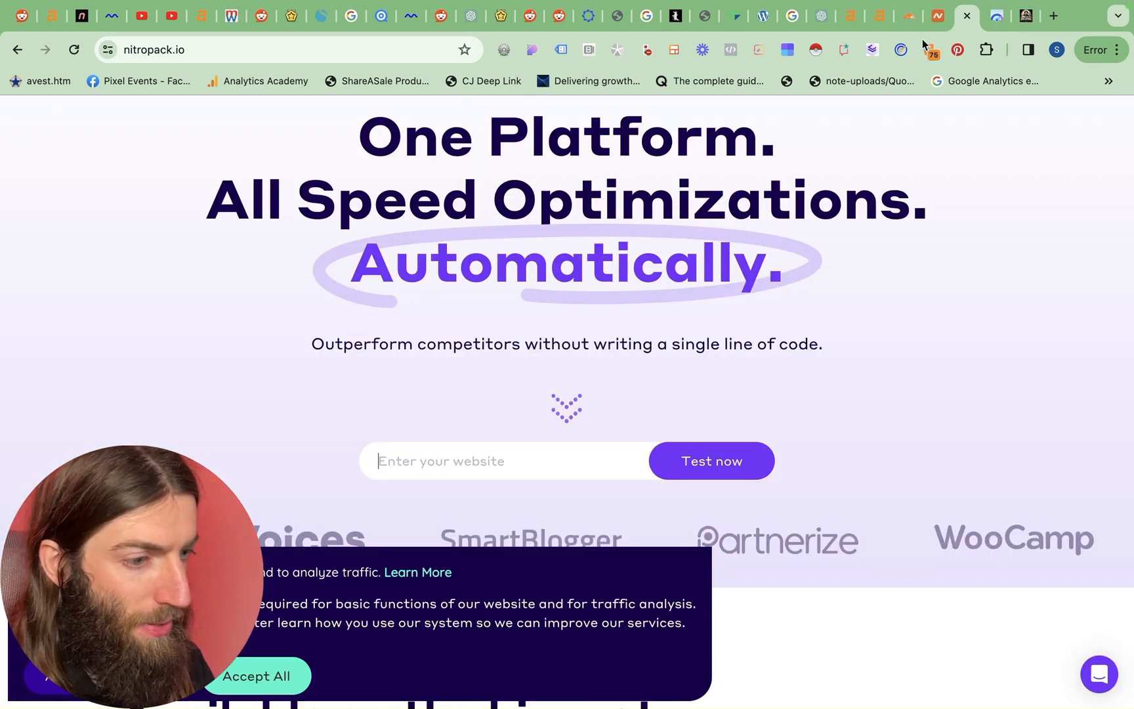
text(https://seojesus.com/)
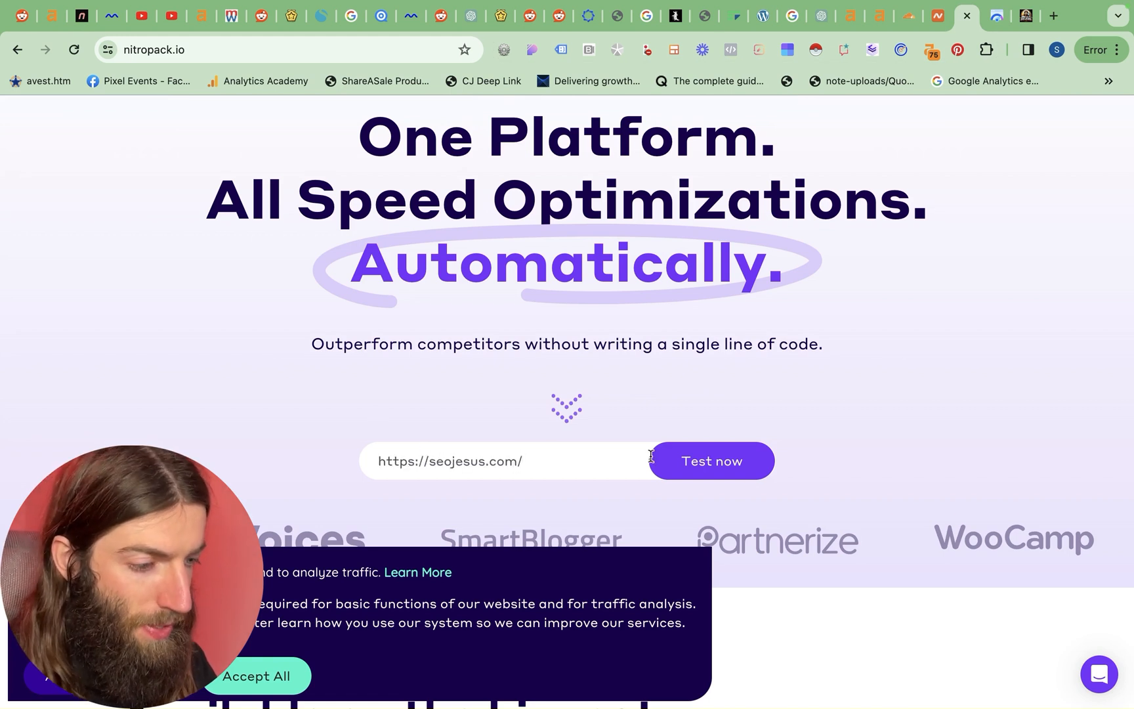
click(710, 461)
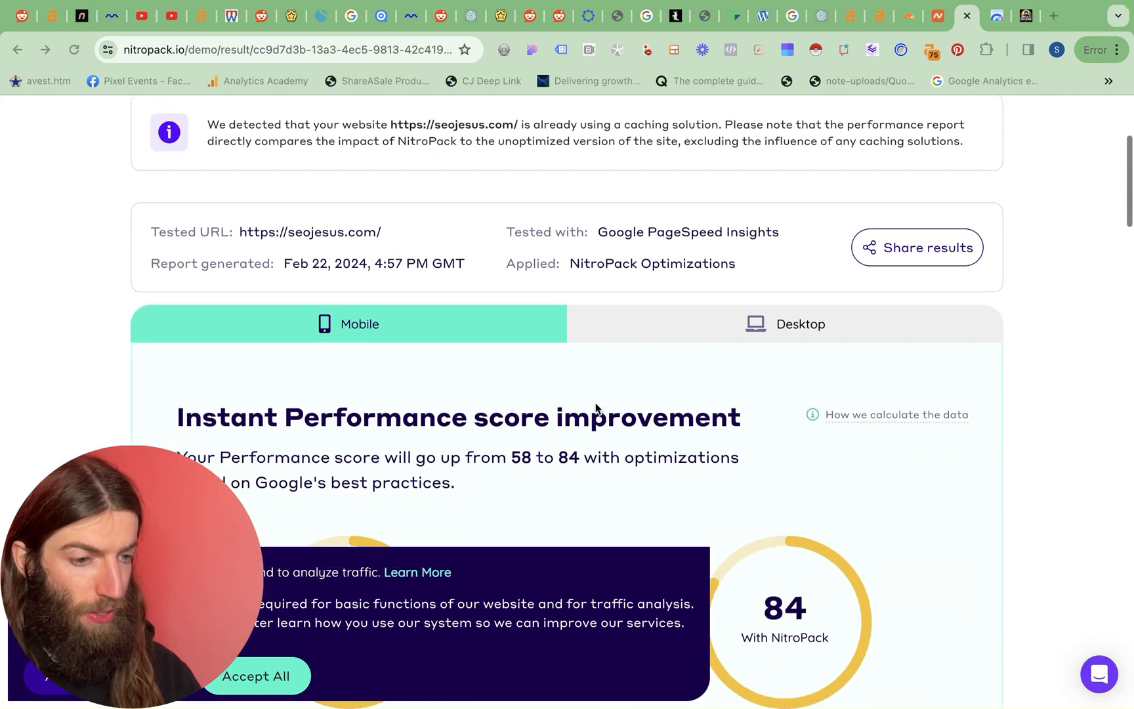
Step: Review the report: mobile score 58 to 84, page loading 5.54s faster
scroll(down, 3)
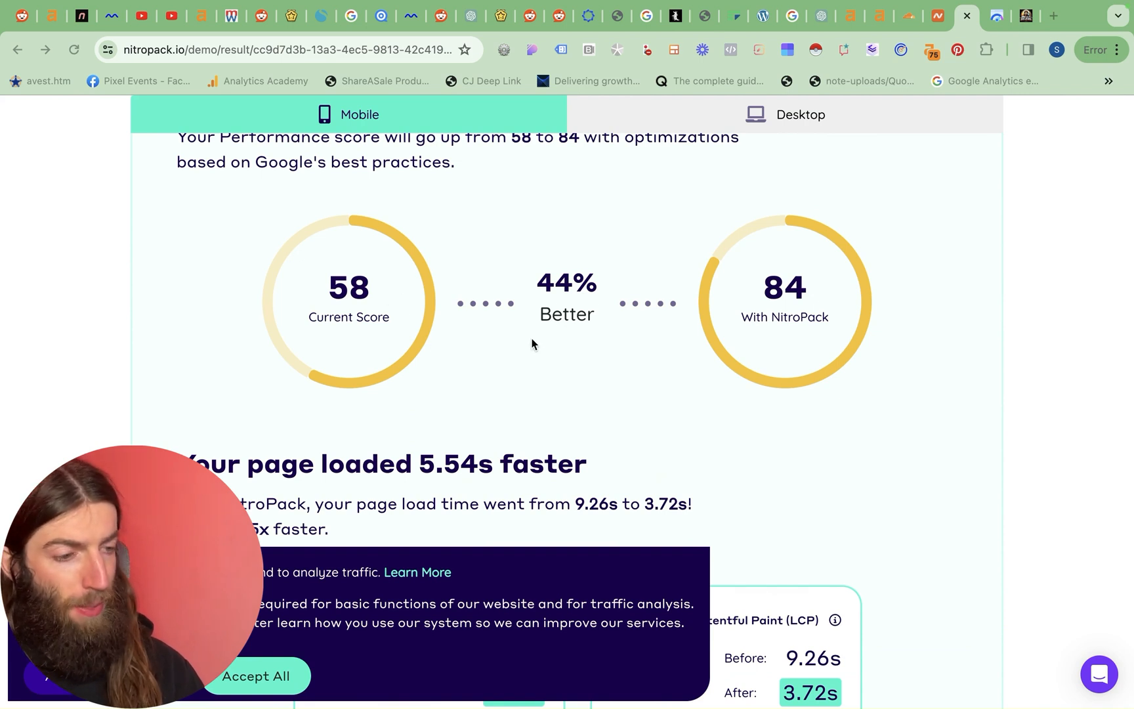
scroll(down, 3)
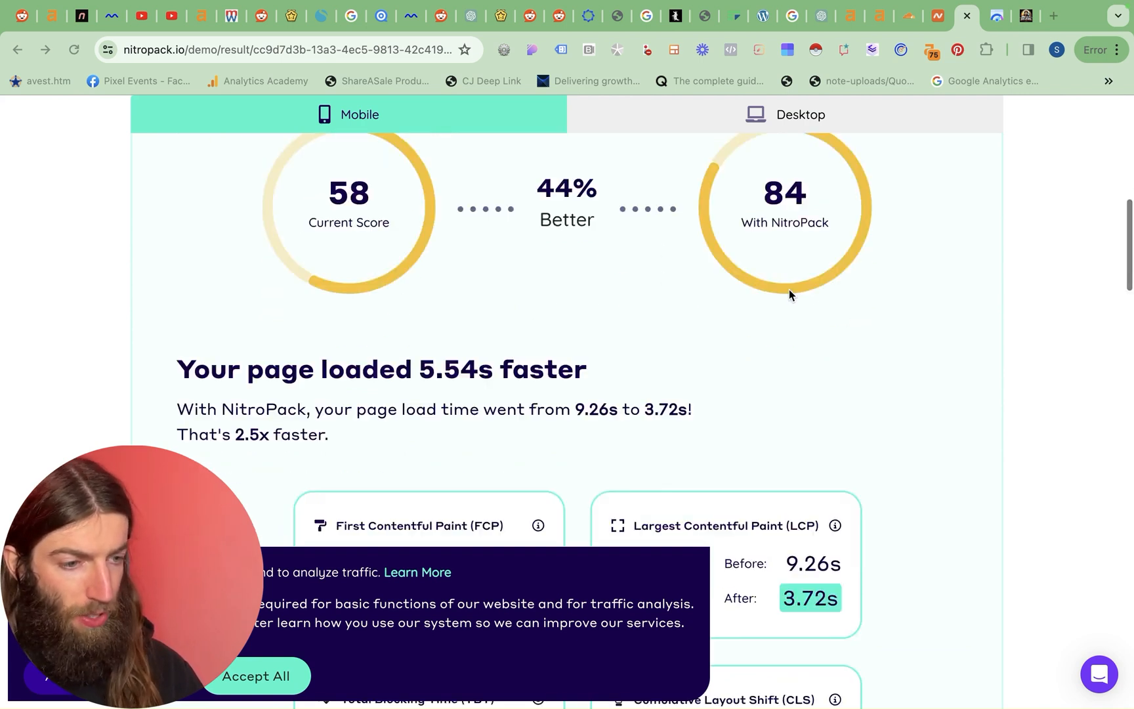
scroll(down, 3)
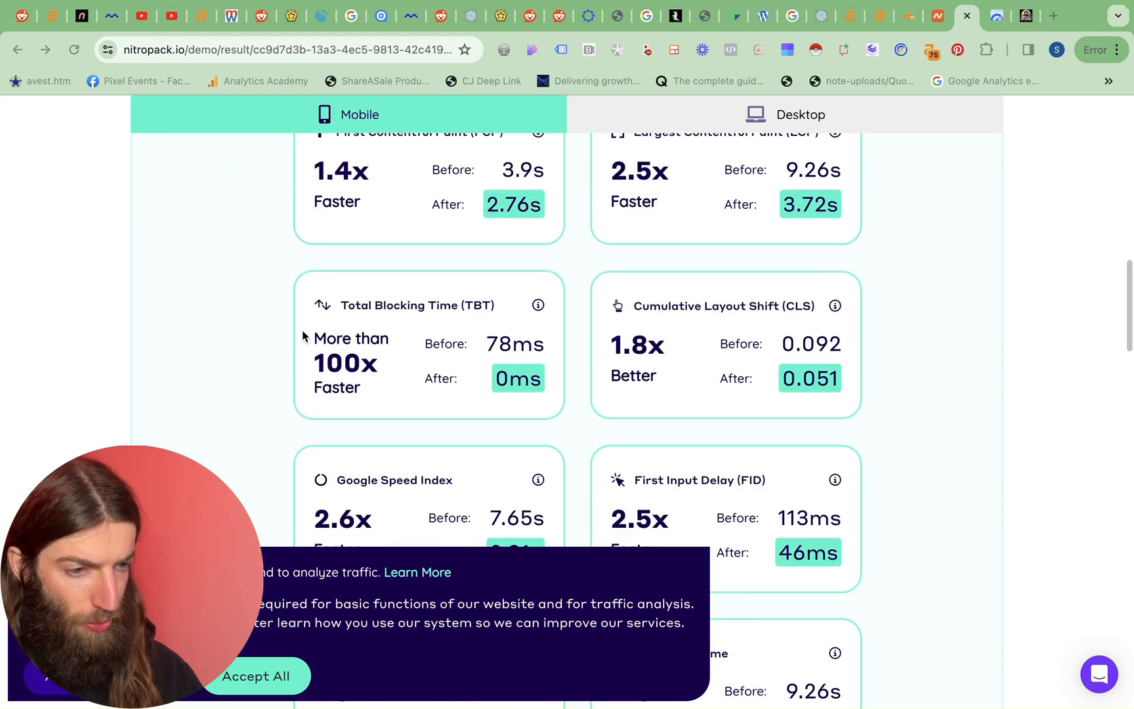
scroll(down, 3)
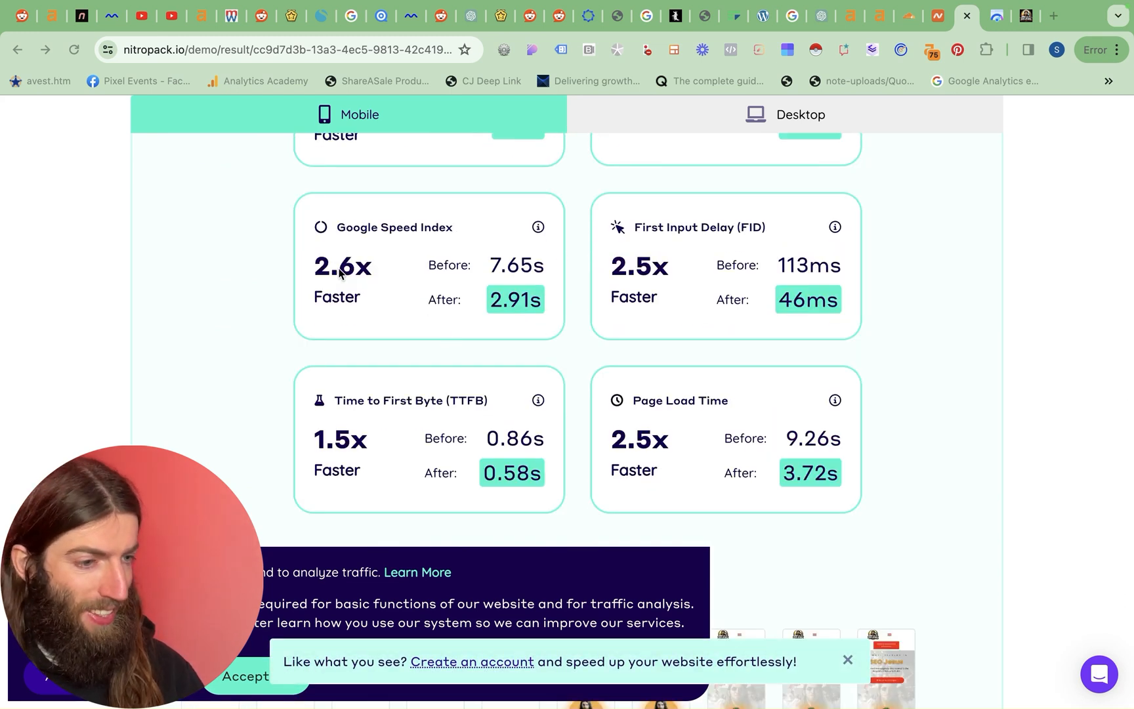
scroll(up, 3)
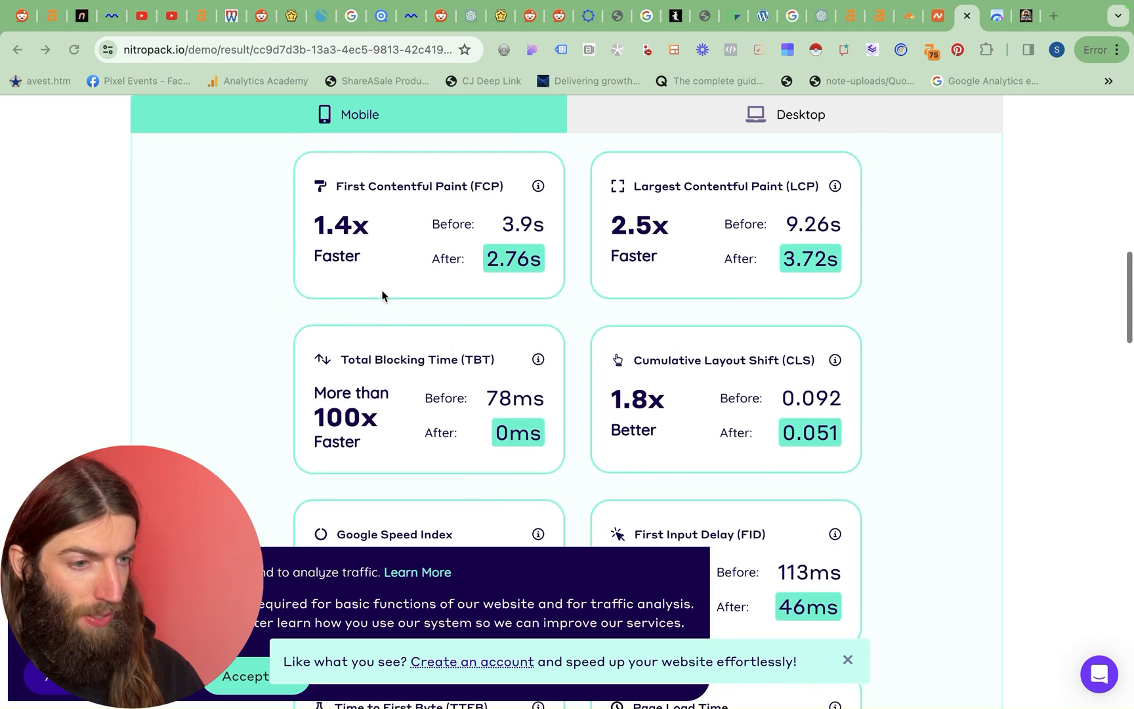
scroll(down, 3)
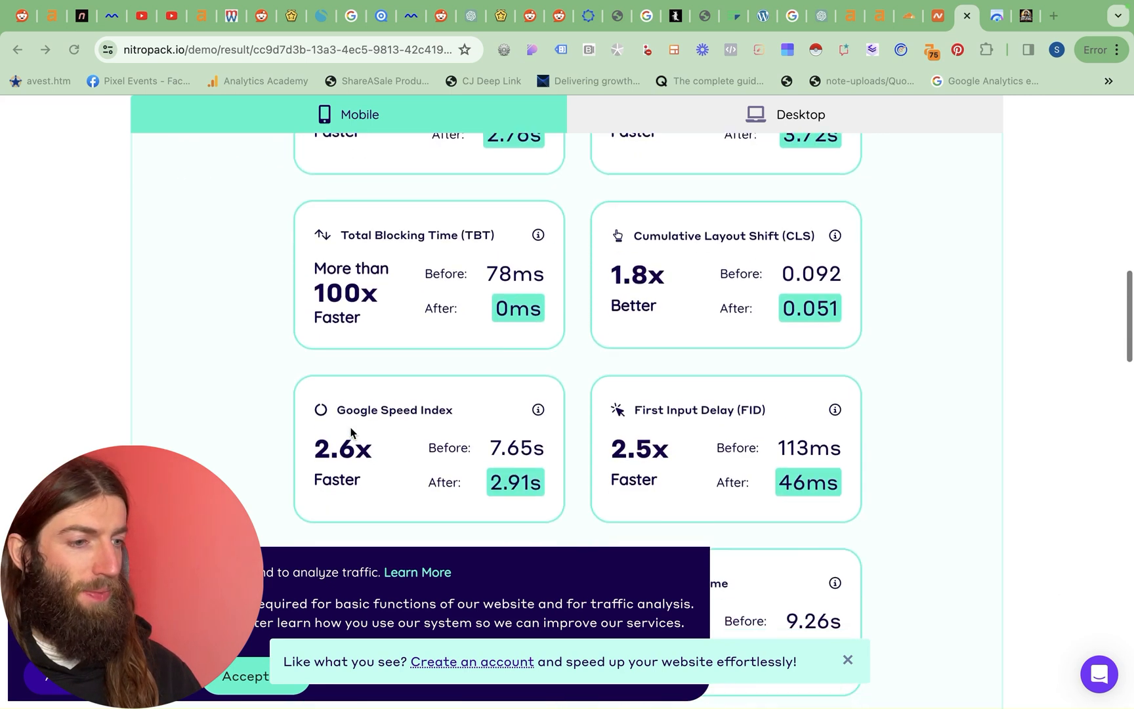
scroll(down, 3)
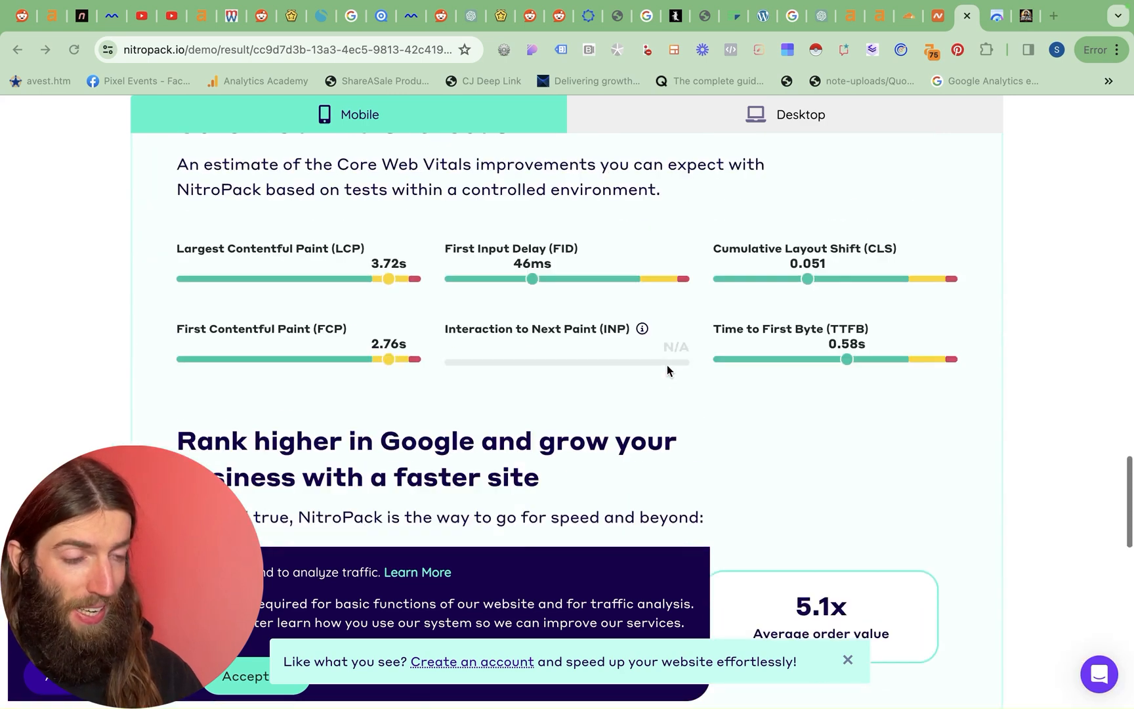
scroll(down, 3)
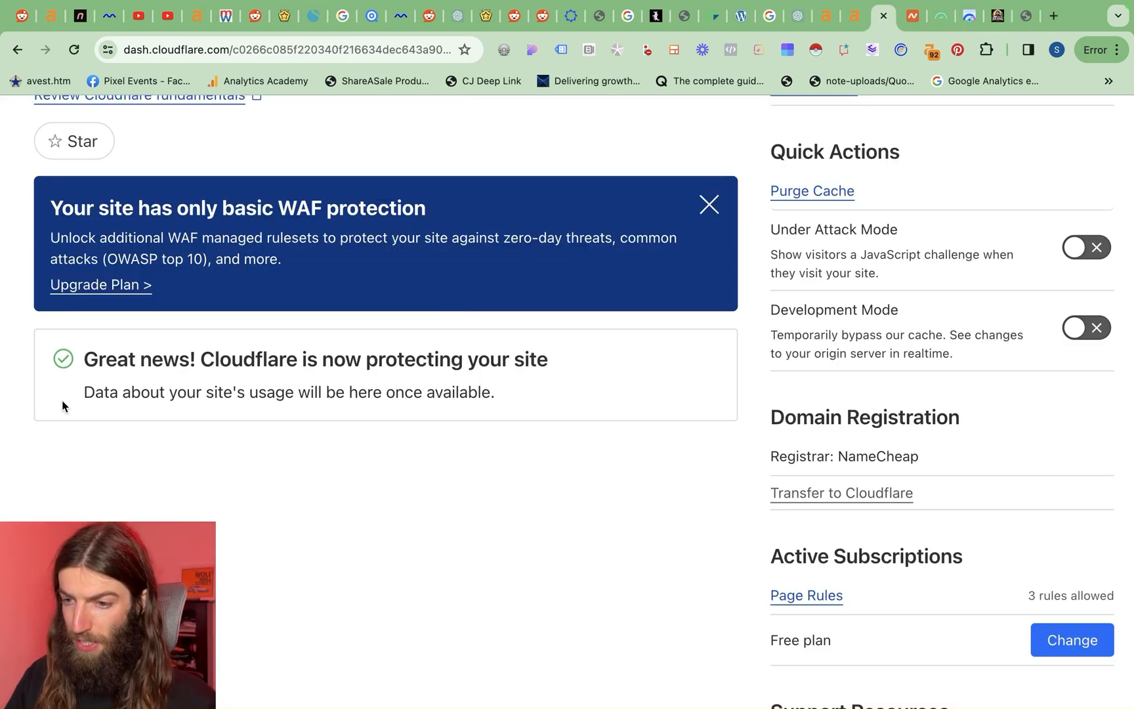
mouse_move(501, 380)
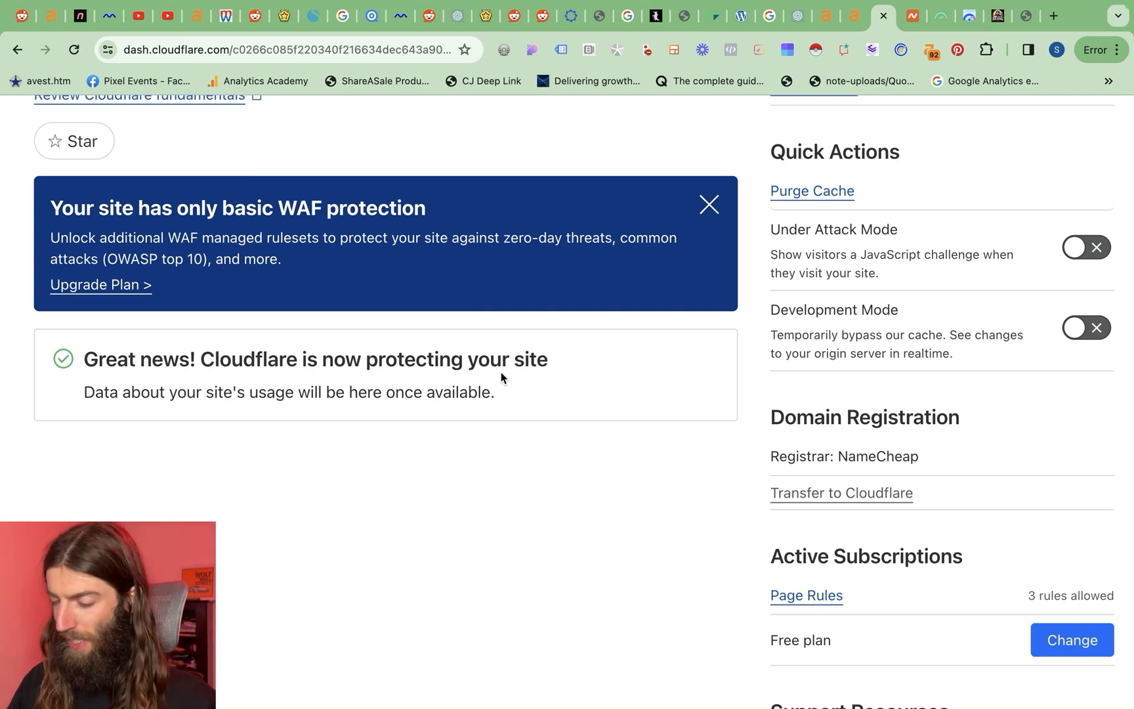
mouse_move(542, 352)
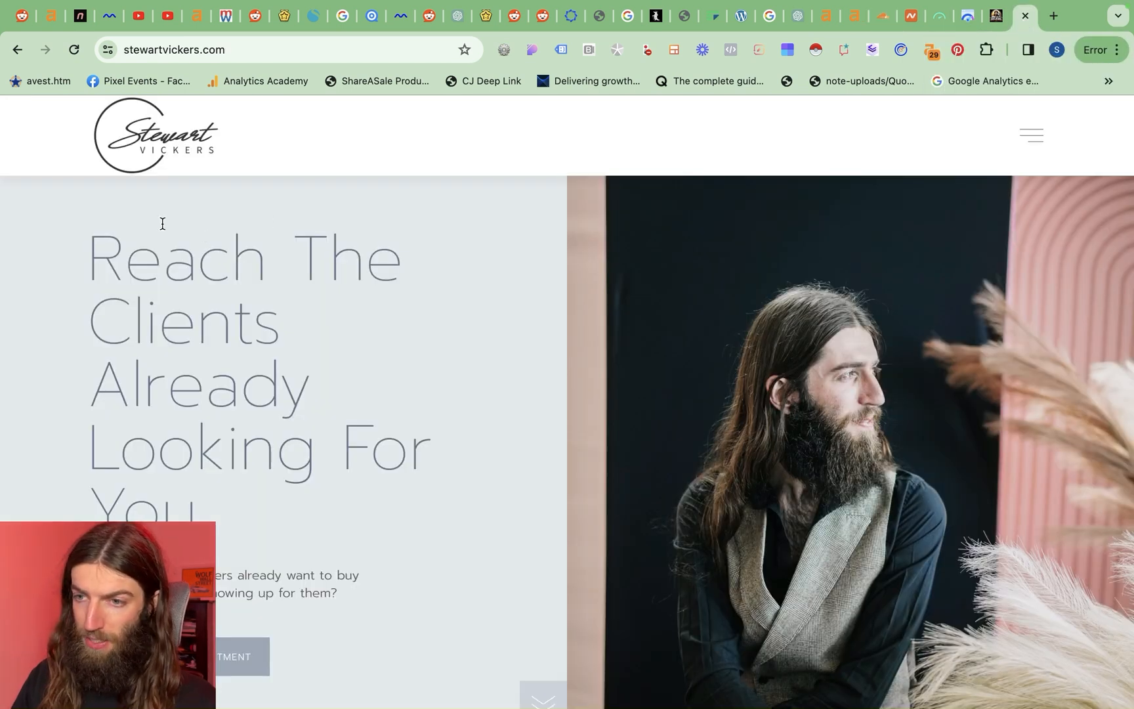
click(108, 48)
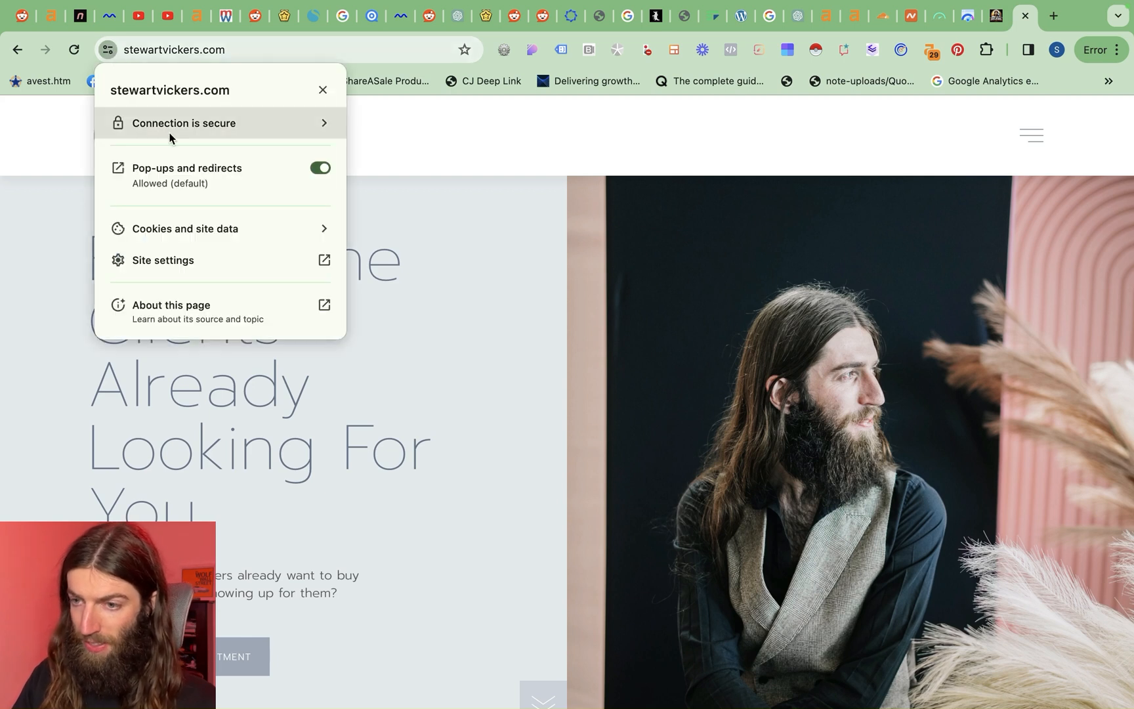
click(184, 123)
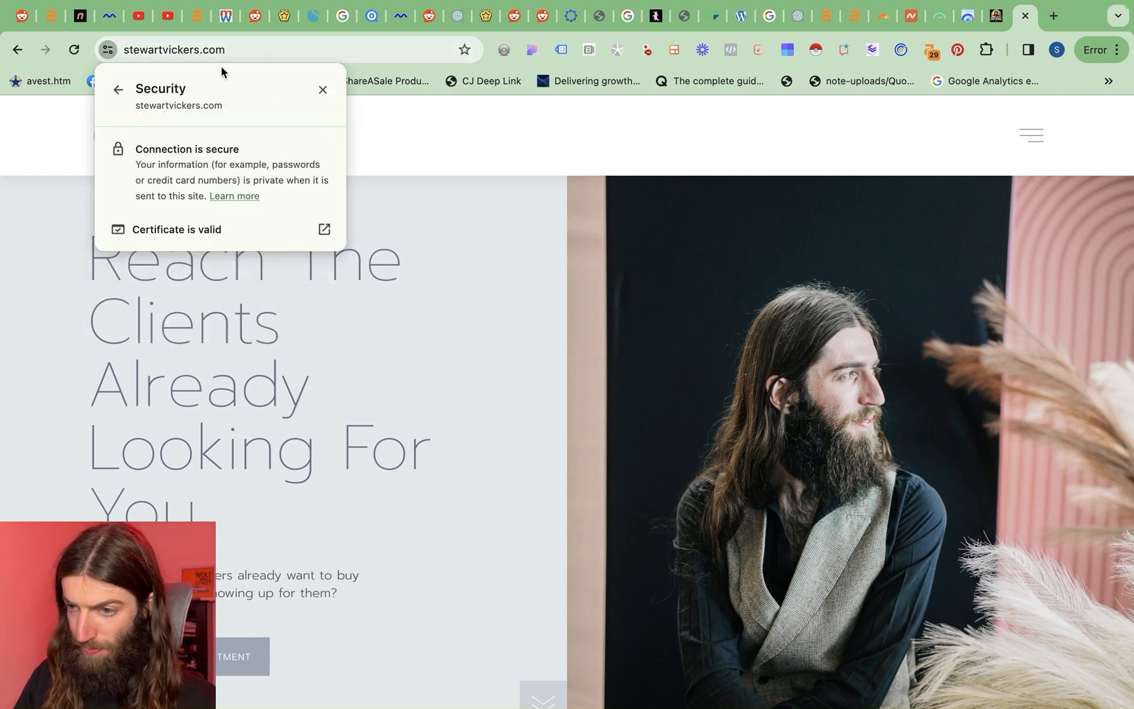
click(323, 230)
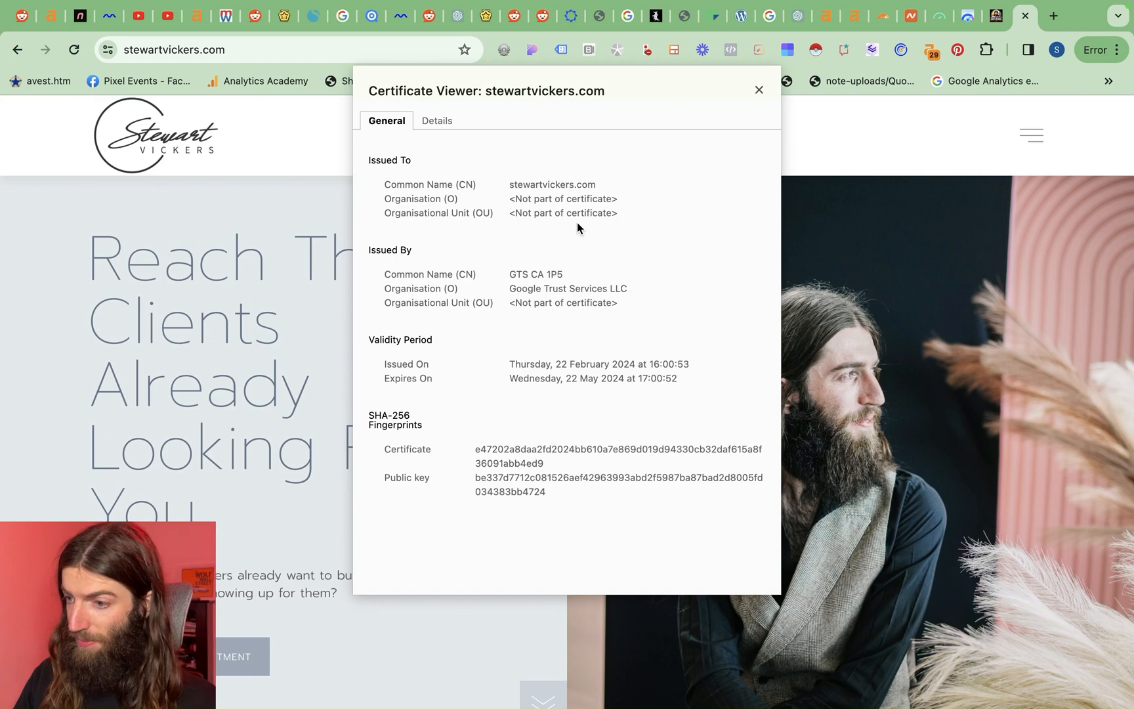
click(758, 89)
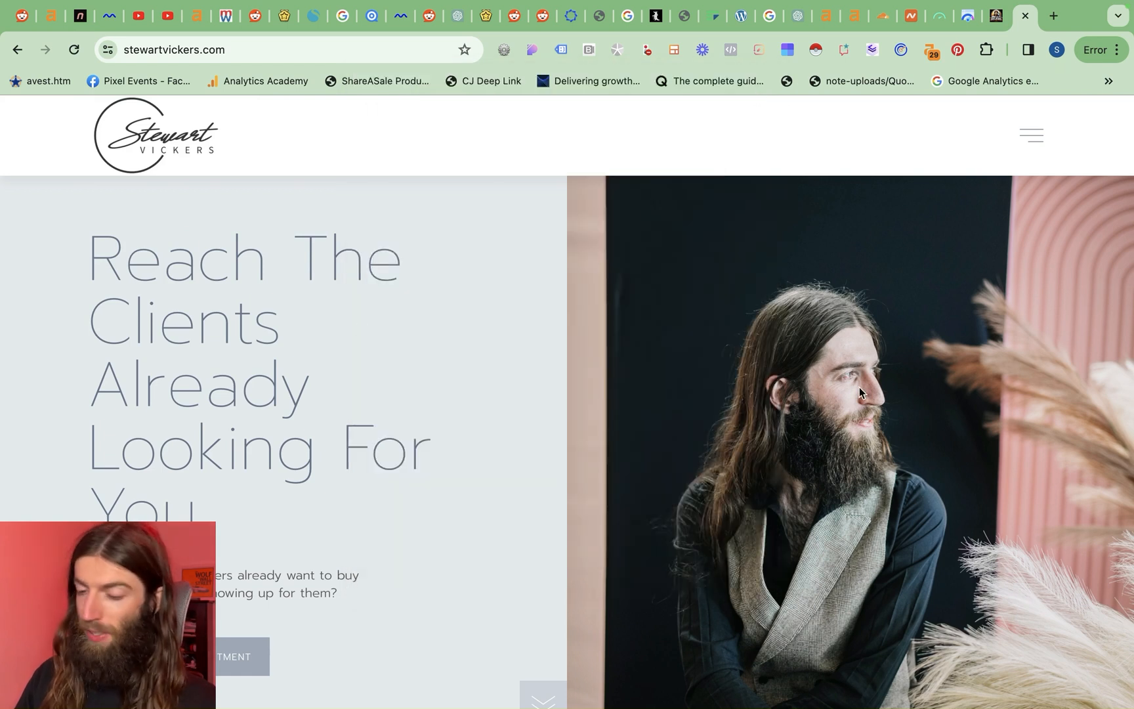